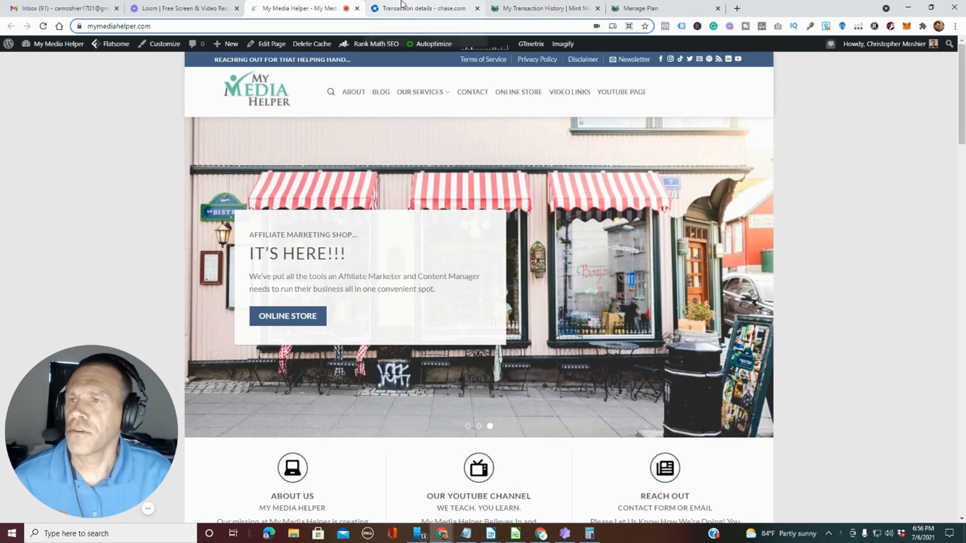
# - View the $81.29 repeating Verizon Wireless charge details in Chase
pyautogui.click(422, 8)
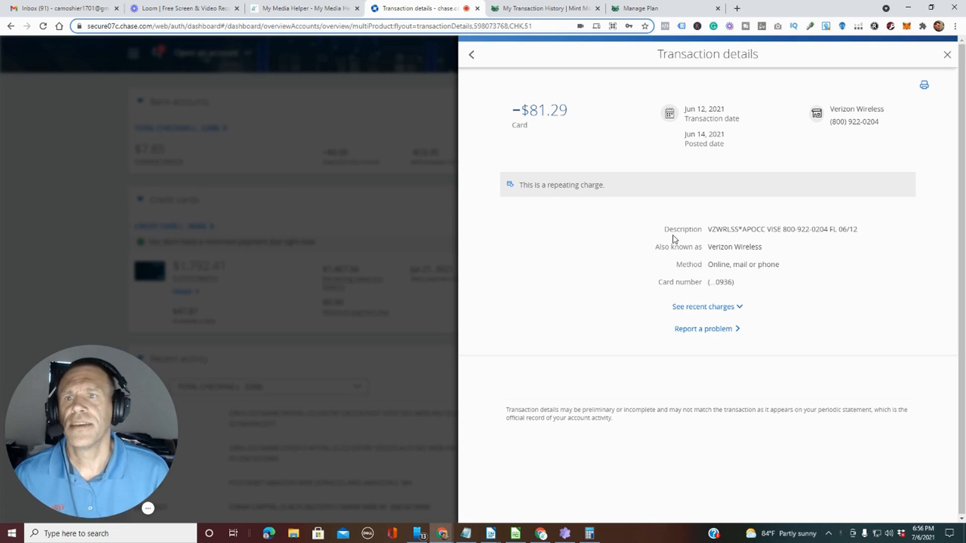
pyautogui.moveTo(519, 8)
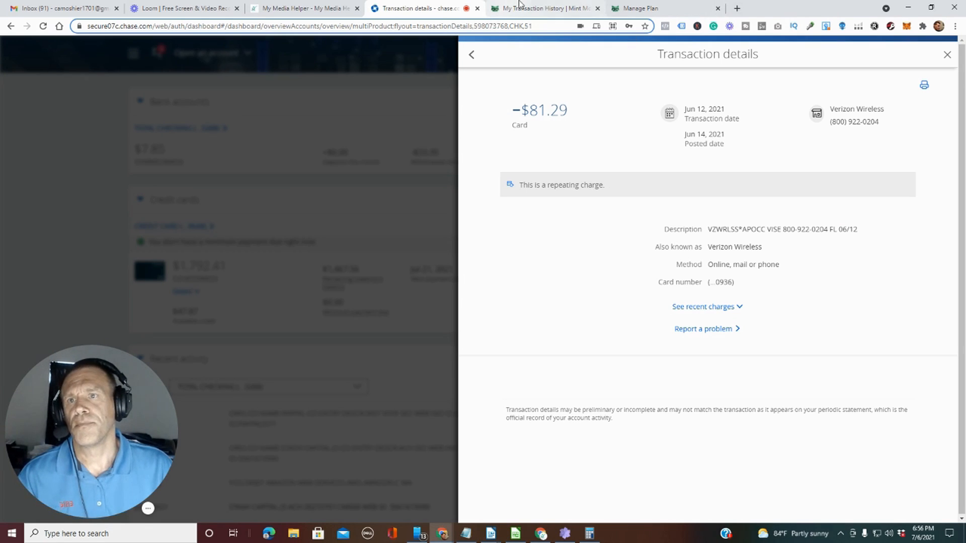
# - Review the Mint Mobile order breakdown totalling $101.32 and compare it with the Verizon charge
pyautogui.click(542, 8)
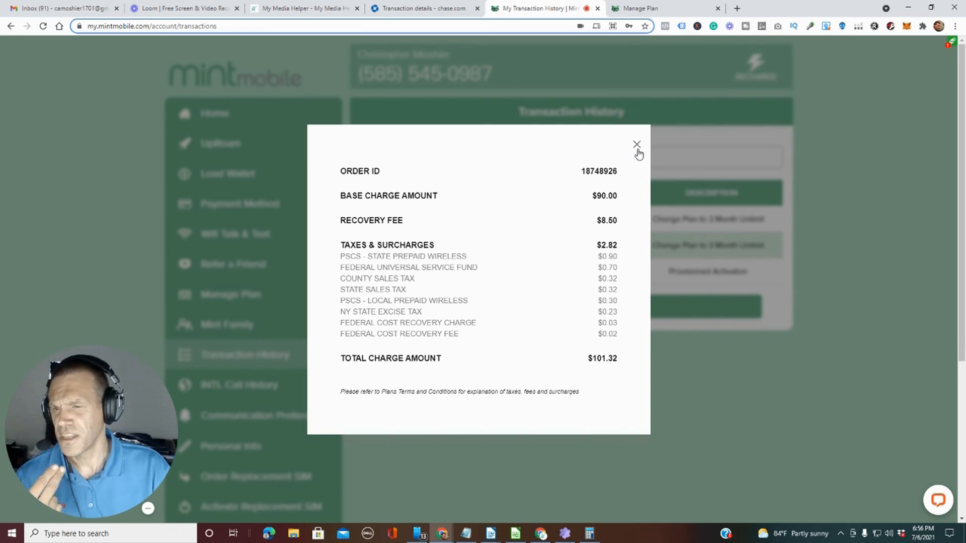
pyautogui.moveTo(629, 165)
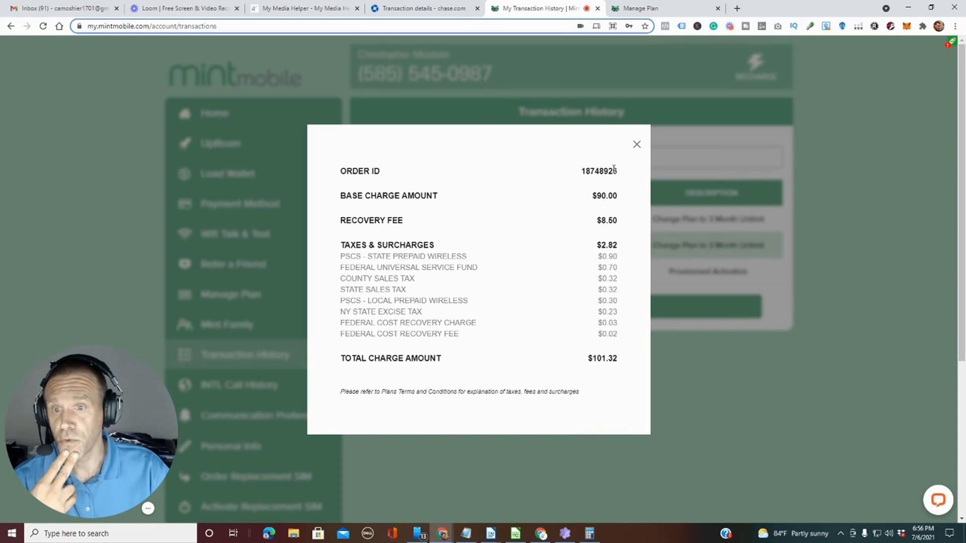
pyautogui.moveTo(636, 171)
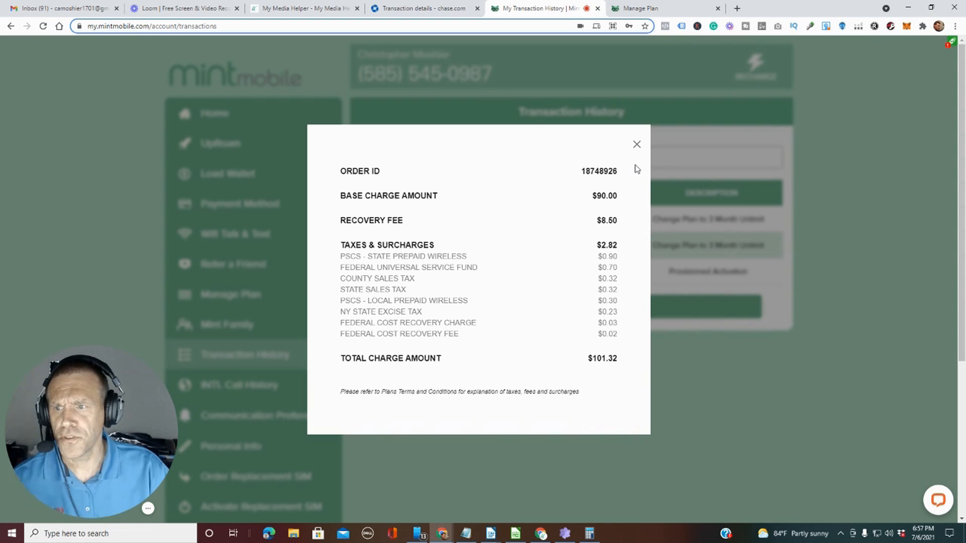
pyautogui.moveTo(616, 220)
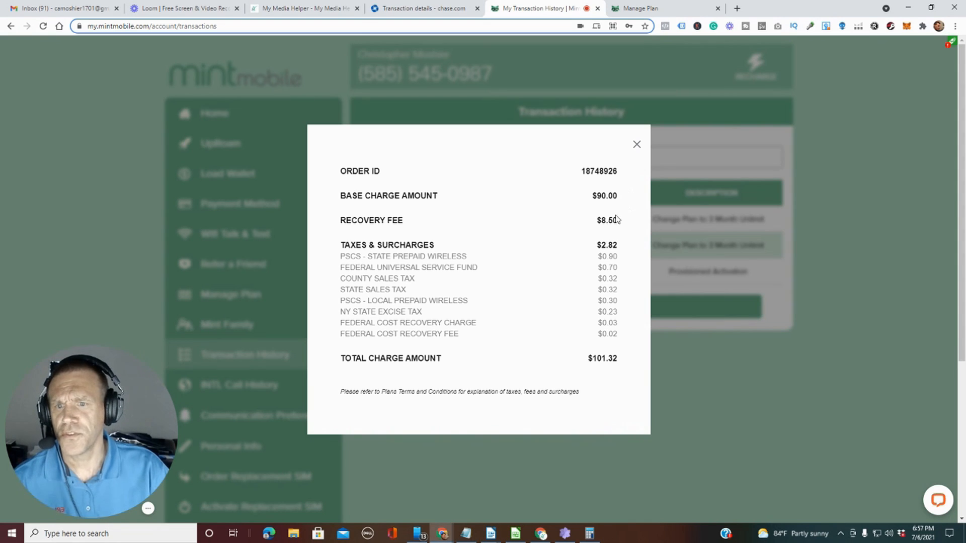
pyautogui.moveTo(612, 374)
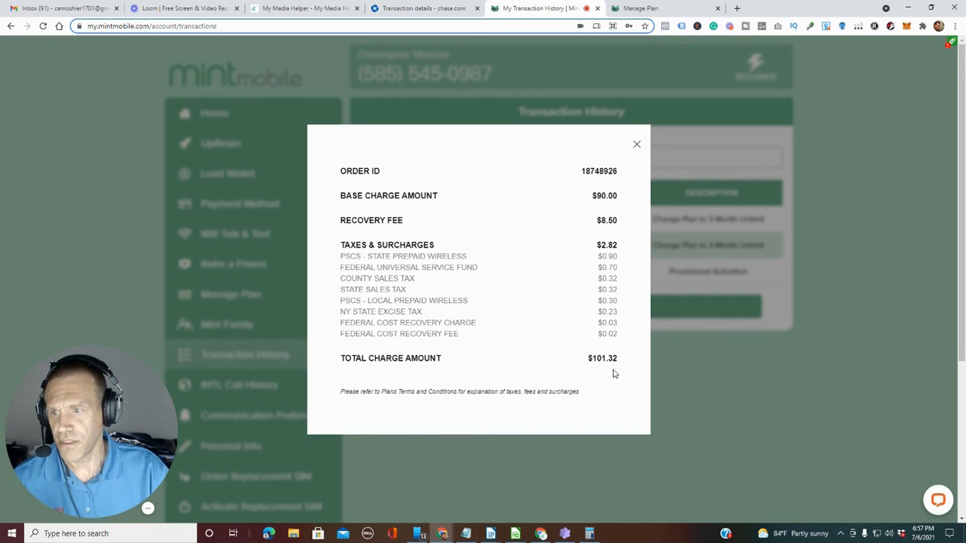
pyautogui.moveTo(615, 374)
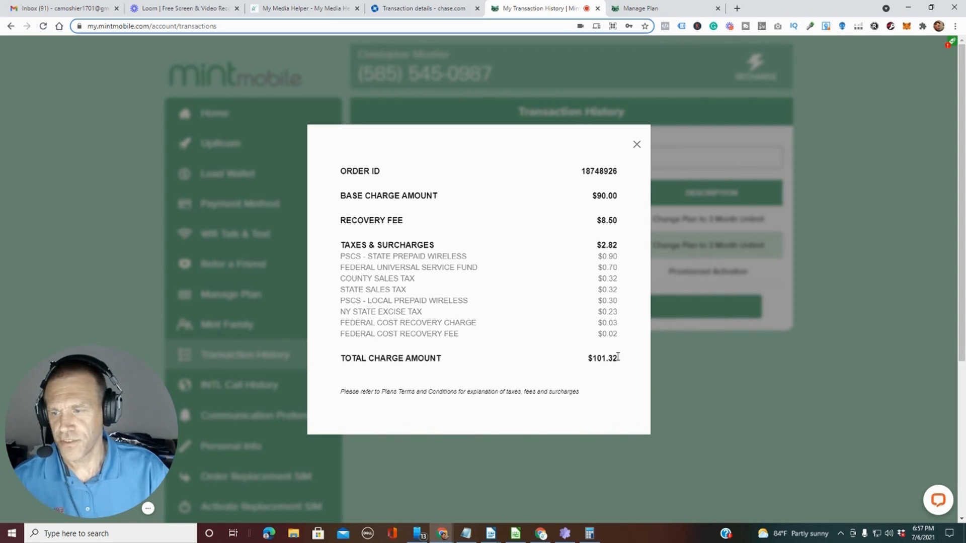
pyautogui.moveTo(619, 363)
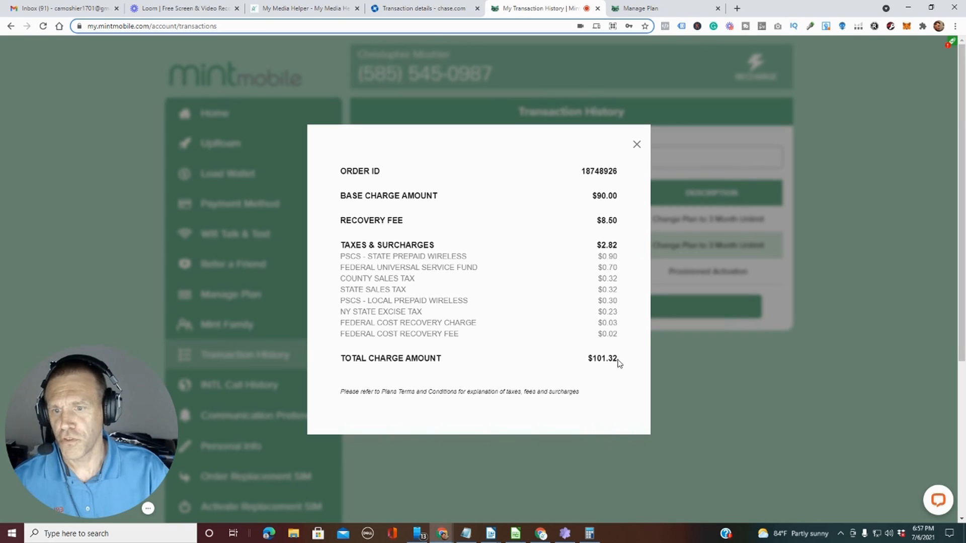
pyautogui.doubleClick(603, 358)
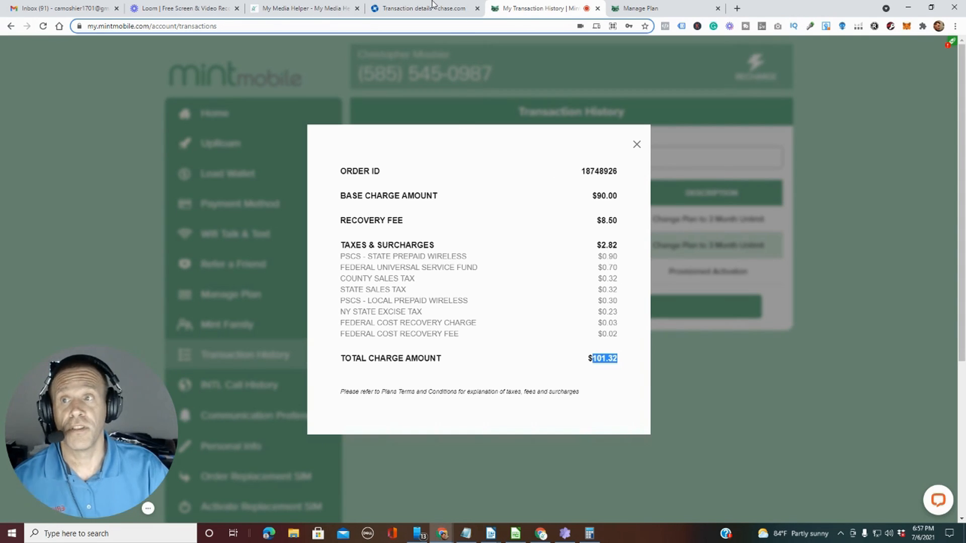
pyautogui.click(423, 8)
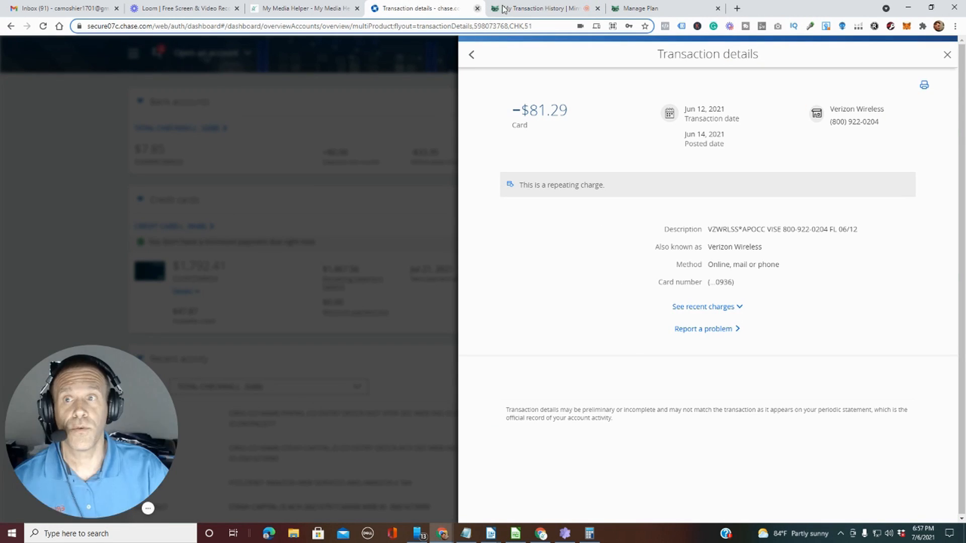
pyautogui.click(542, 9)
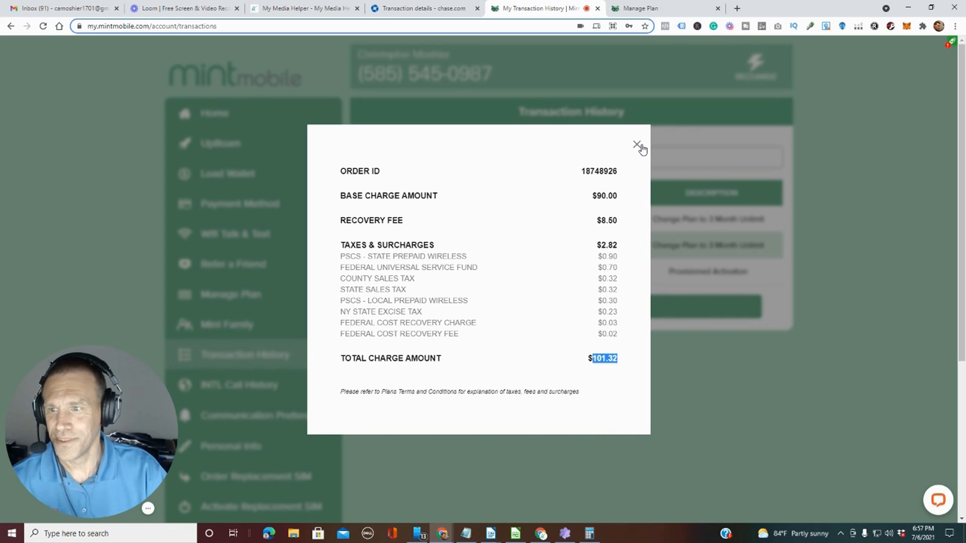
pyautogui.moveTo(642, 40)
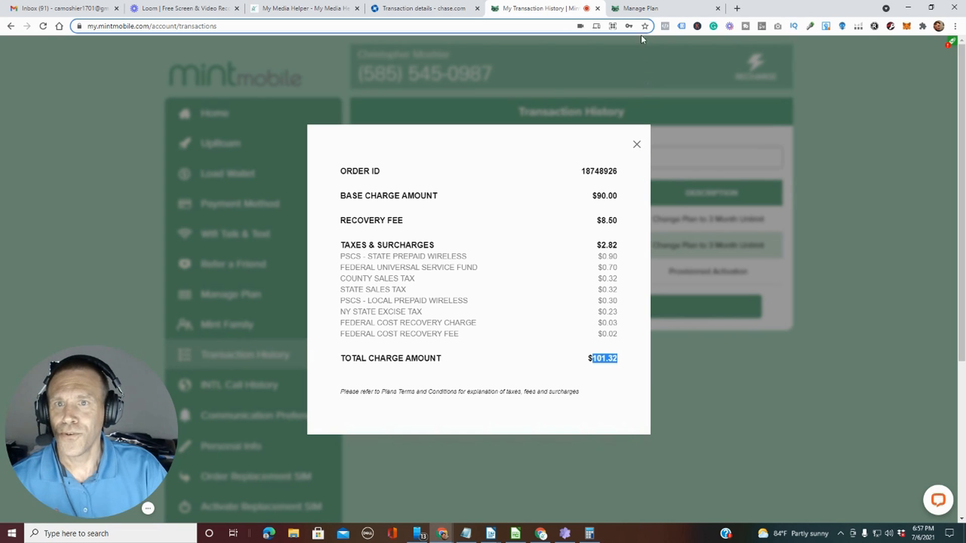
# - Bring up the Mint Mobile plans page listing 3-, 6- and 12-month plans
pyautogui.click(641, 8)
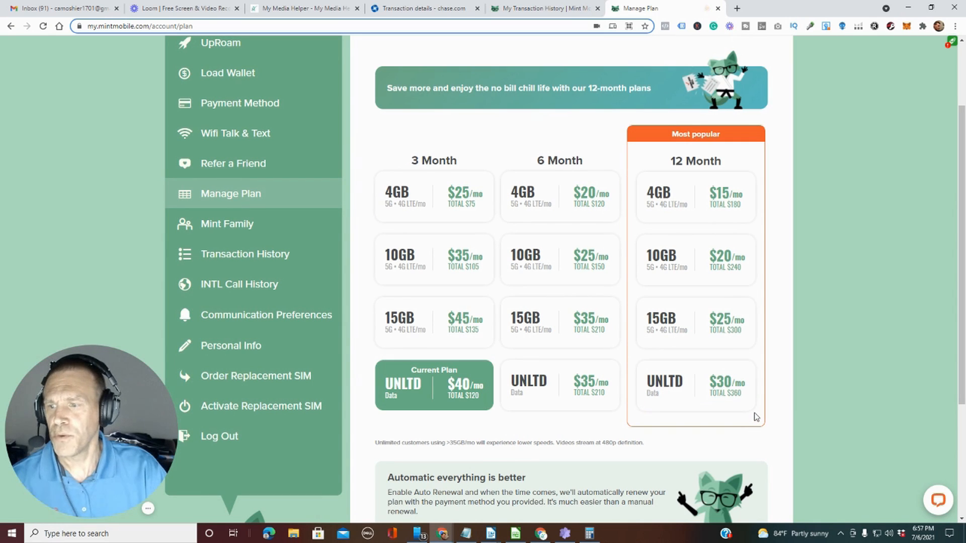
pyautogui.moveTo(412, 413)
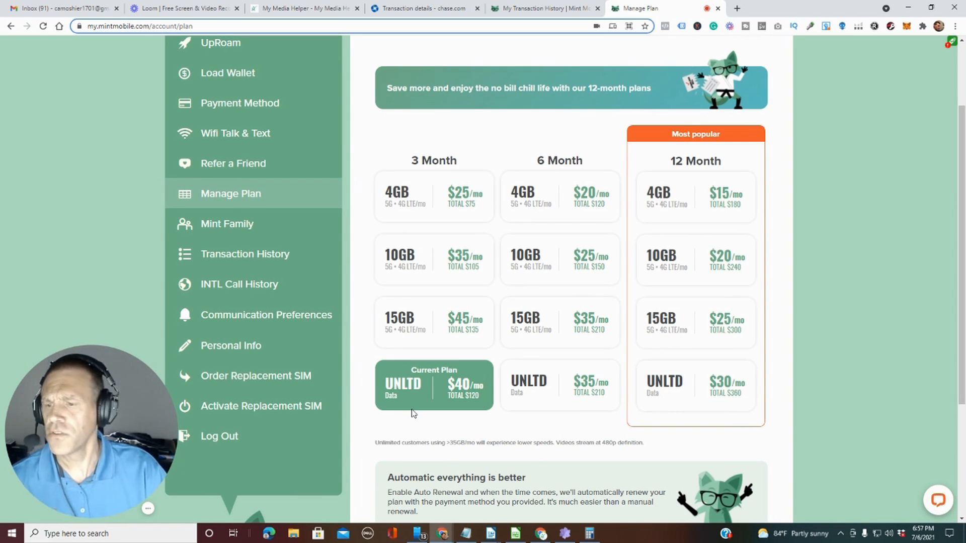
pyautogui.moveTo(435, 412)
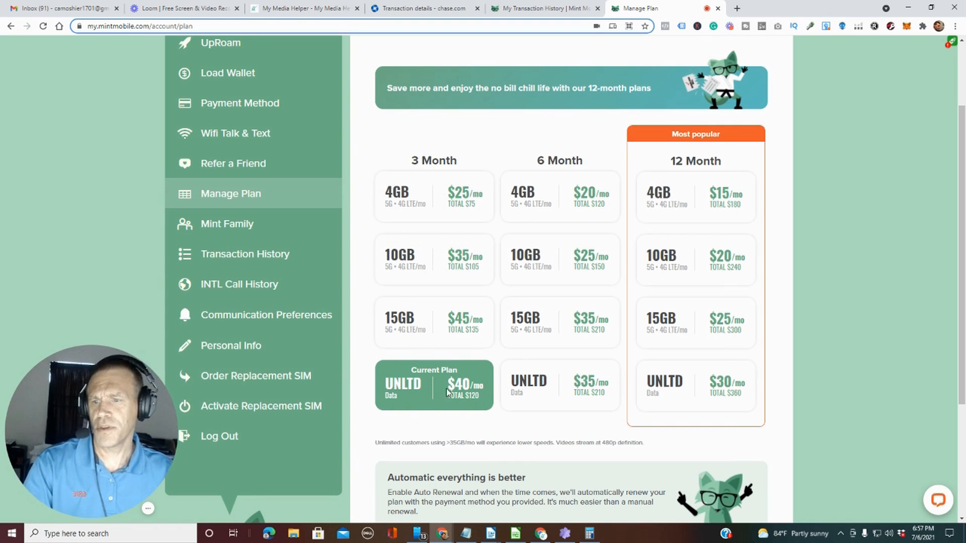
pyautogui.moveTo(468, 410)
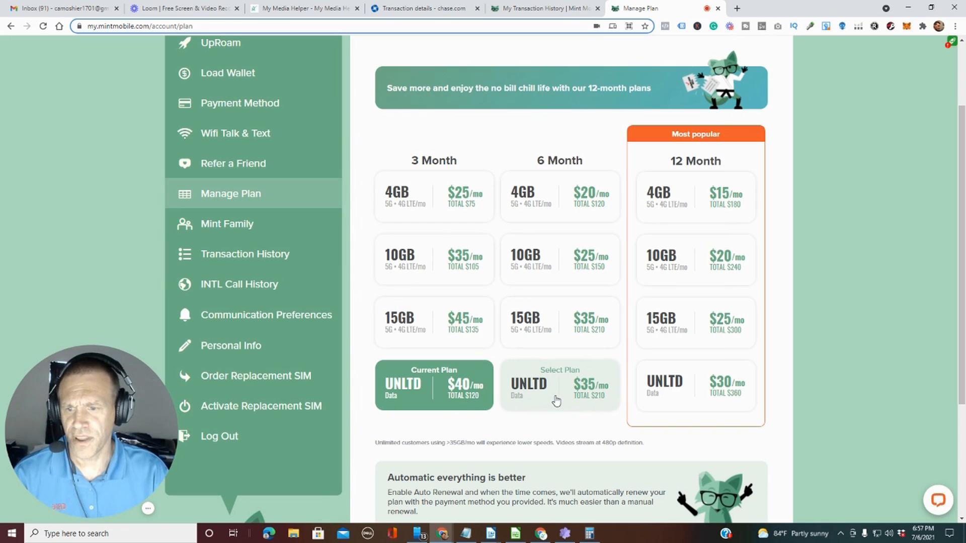
pyautogui.moveTo(586, 402)
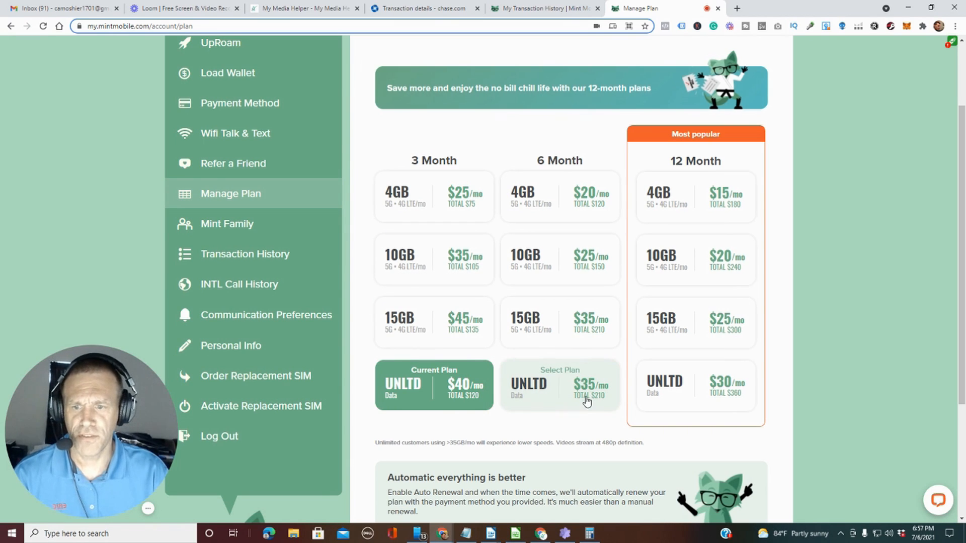
pyautogui.moveTo(712, 404)
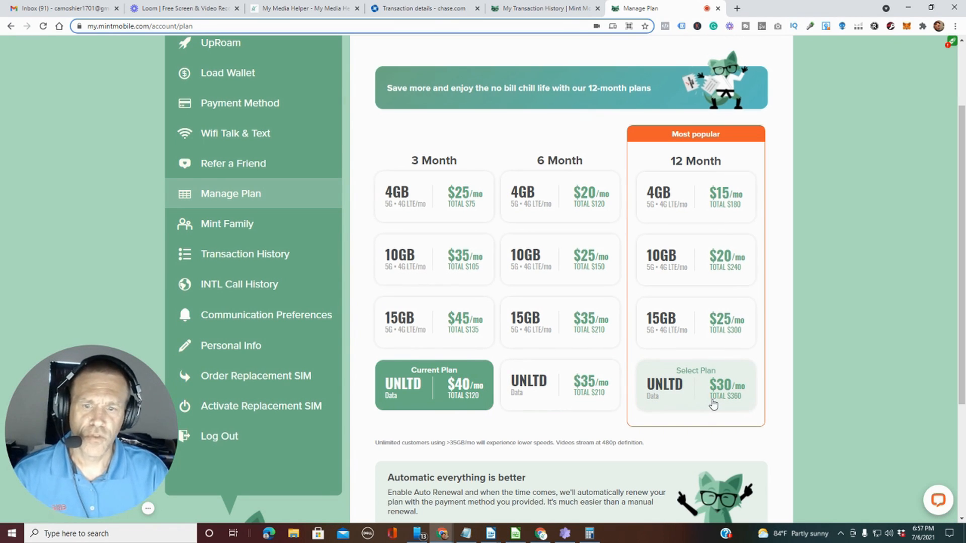
pyautogui.moveTo(559, 394)
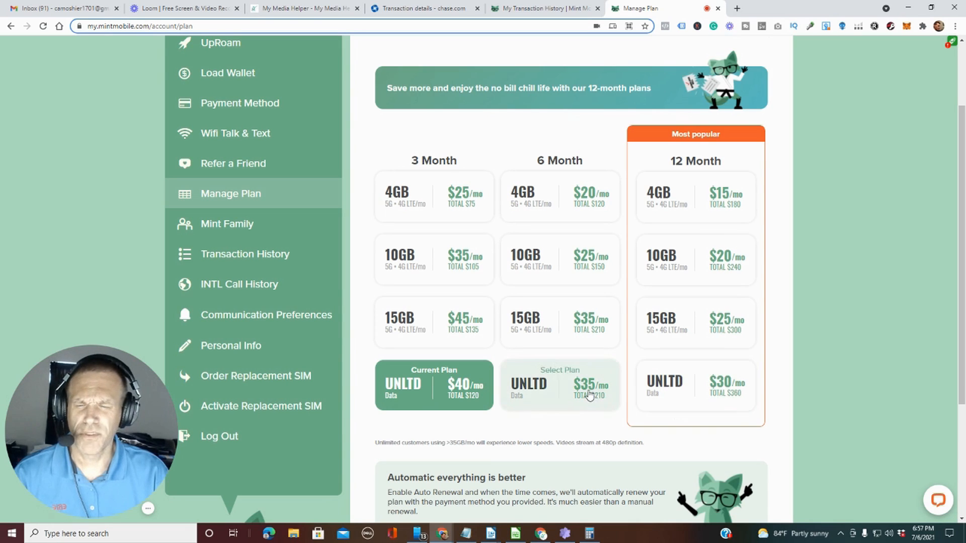
pyautogui.moveTo(727, 435)
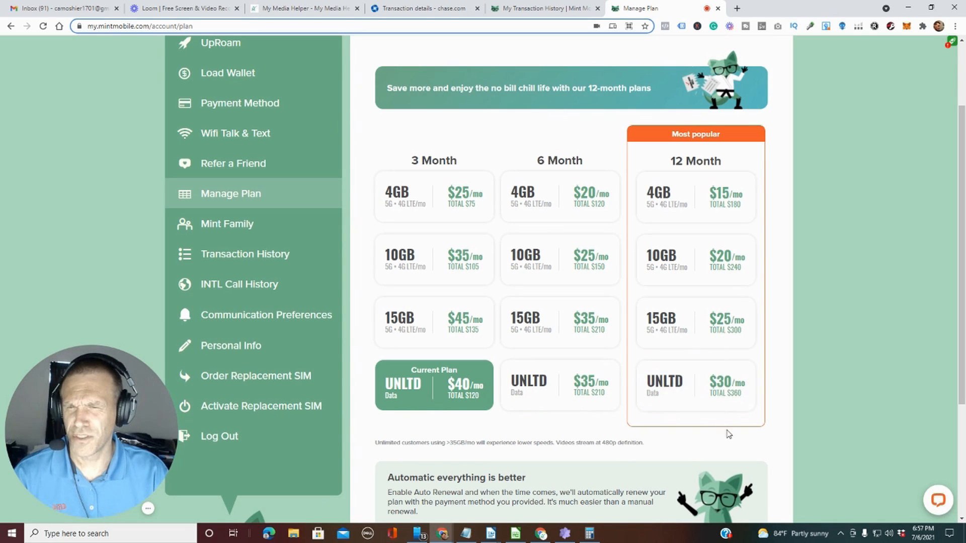
pyautogui.moveTo(560, 385)
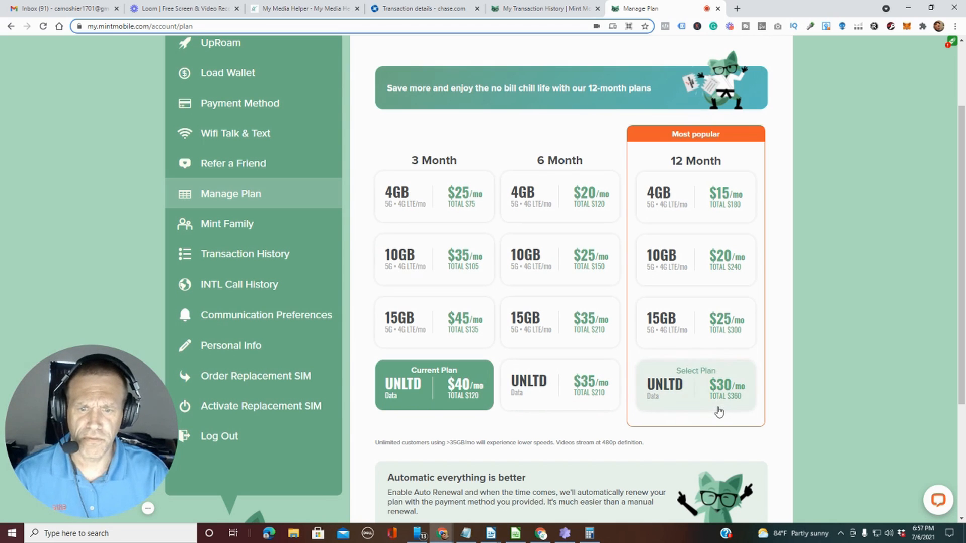
pyautogui.moveTo(686, 410)
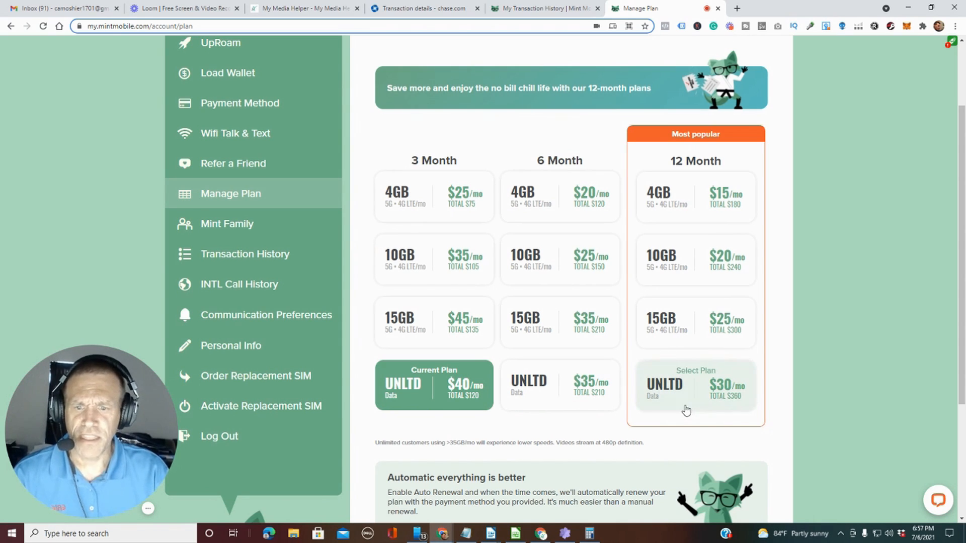
pyautogui.moveTo(716, 416)
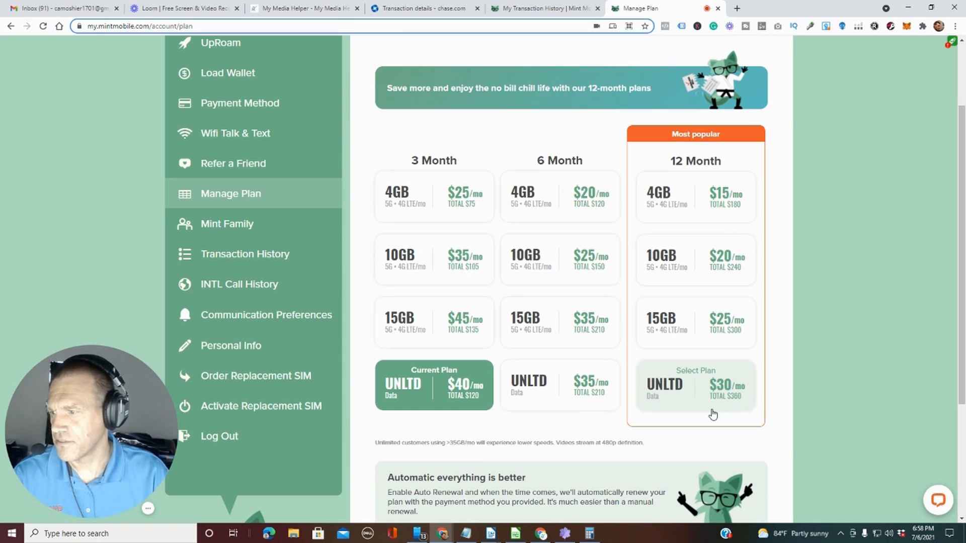
pyautogui.moveTo(730, 406)
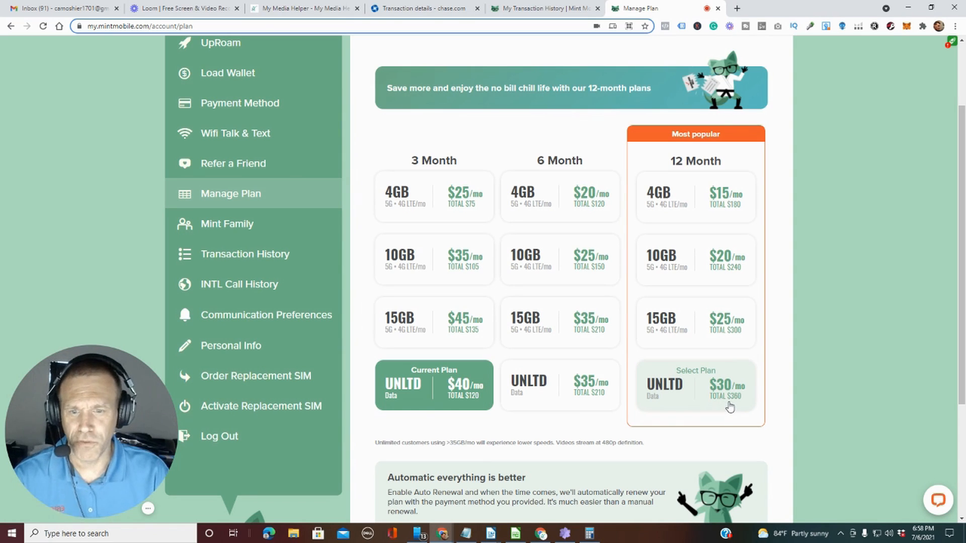
pyautogui.moveTo(726, 406)
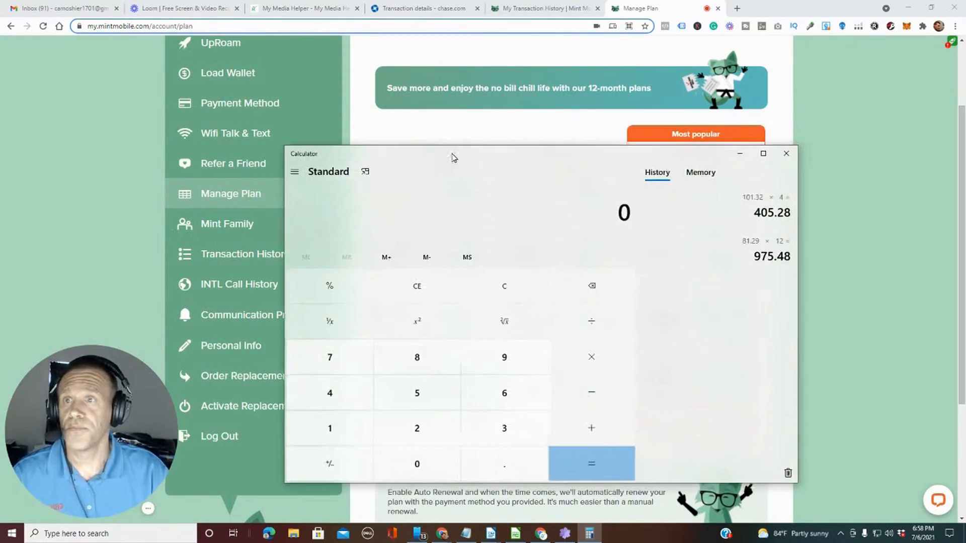
# - Write '81.29 x 12 =' after 'Verizon:' in the Writer note
pyautogui.click(421, 8)
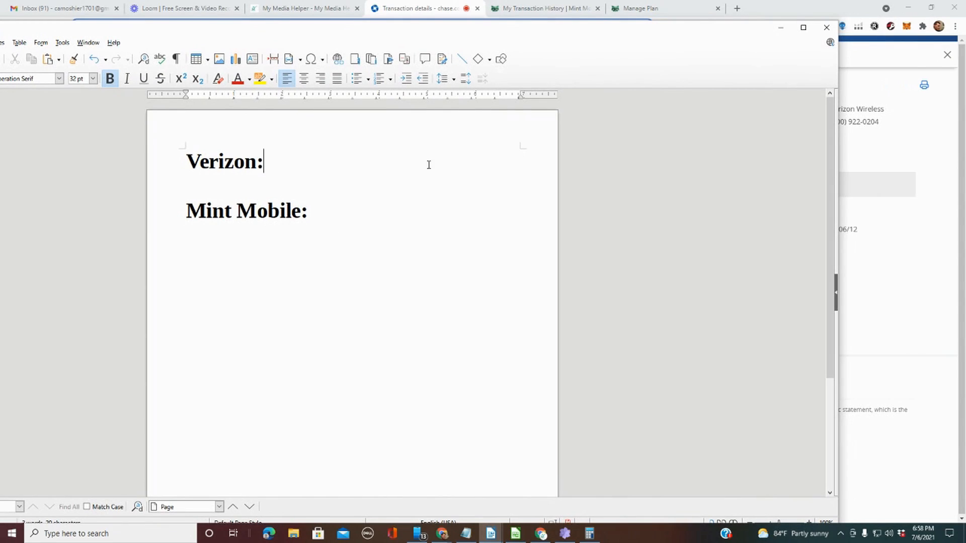
pyautogui.write('81.2')
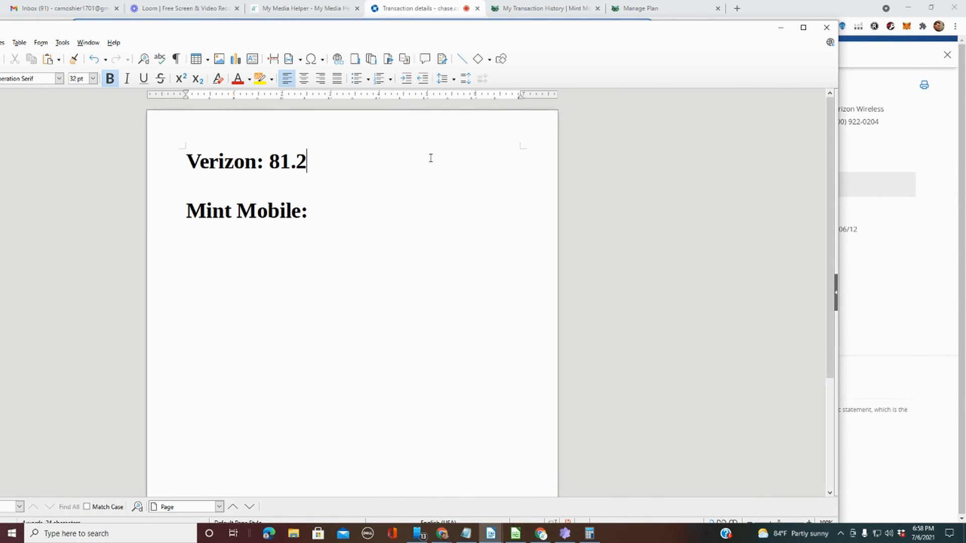
pyautogui.write('9')
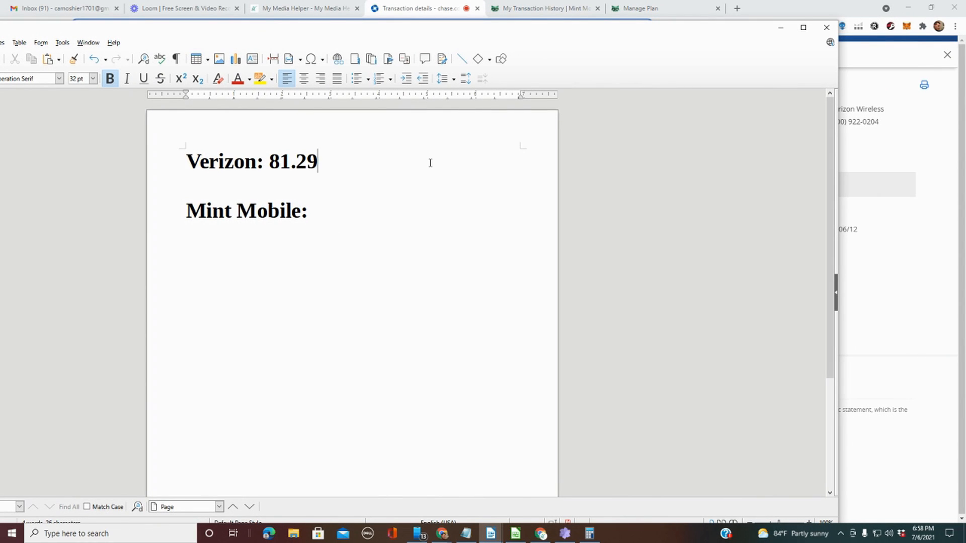
pyautogui.write('x 12 =')
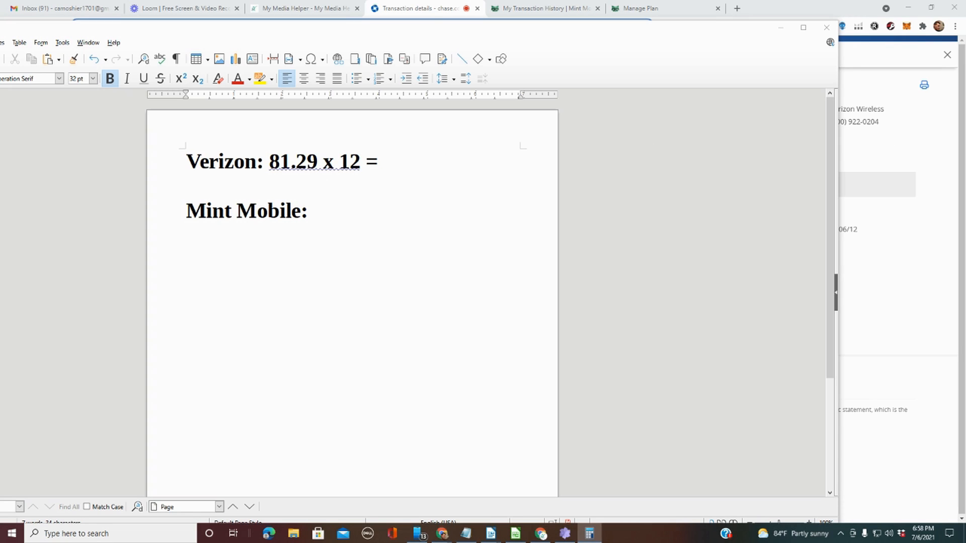
# - Compute 81.29 × 12 = 975.48 in the calculator
pyautogui.click(588, 533)
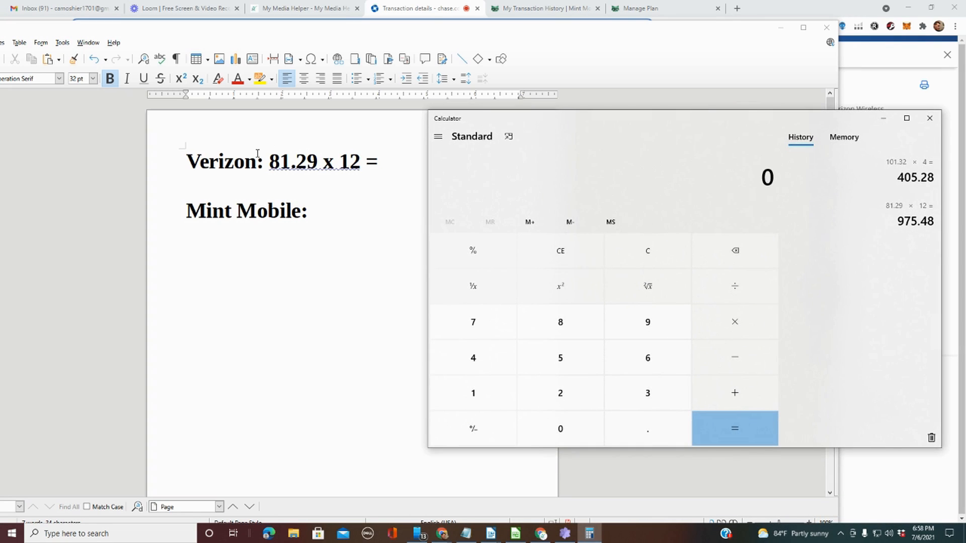
pyautogui.click(559, 322)
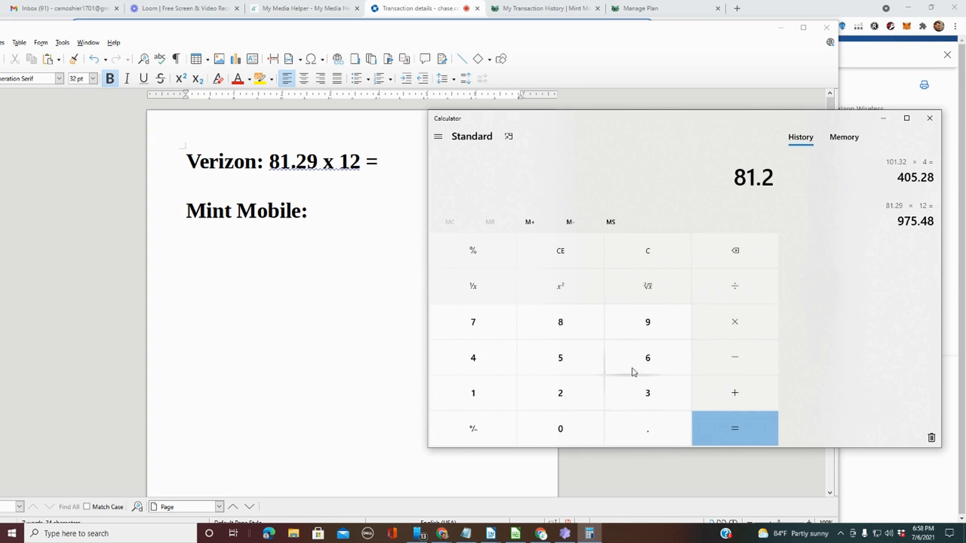
pyautogui.click(734, 322)
pyautogui.write('12')
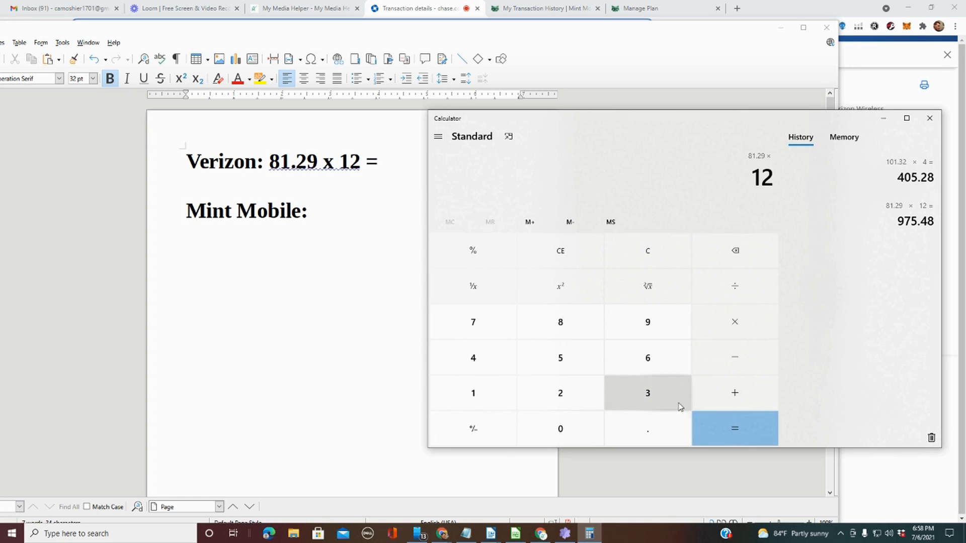
pyautogui.moveTo(733, 428)
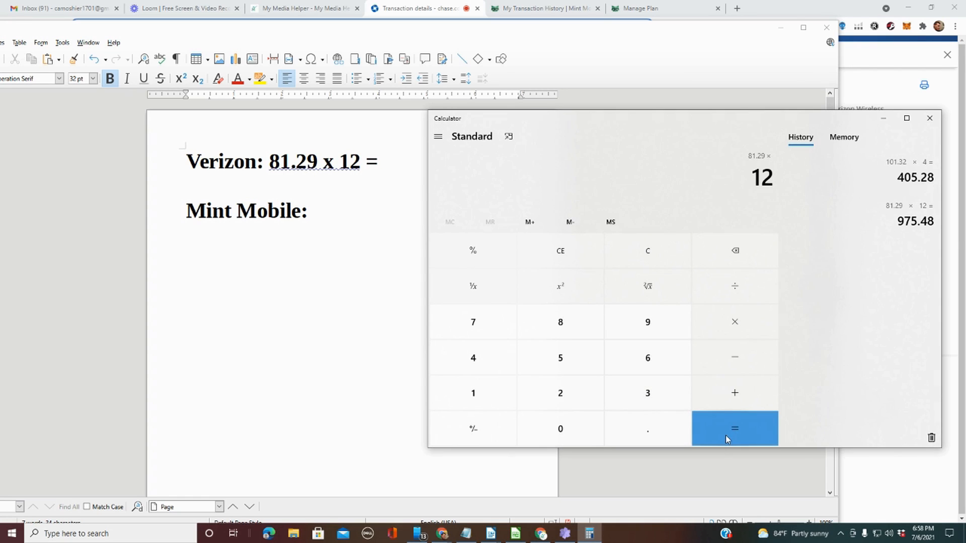
pyautogui.click(734, 428)
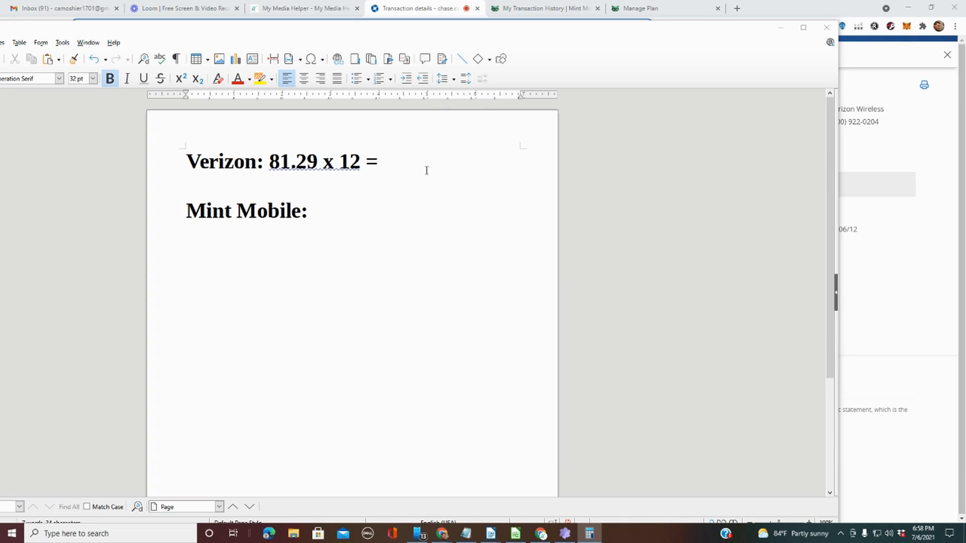
# - Complete the Verizon line with 975.48 and start the Mint Mobile line with '12 ='
pyautogui.write('9')
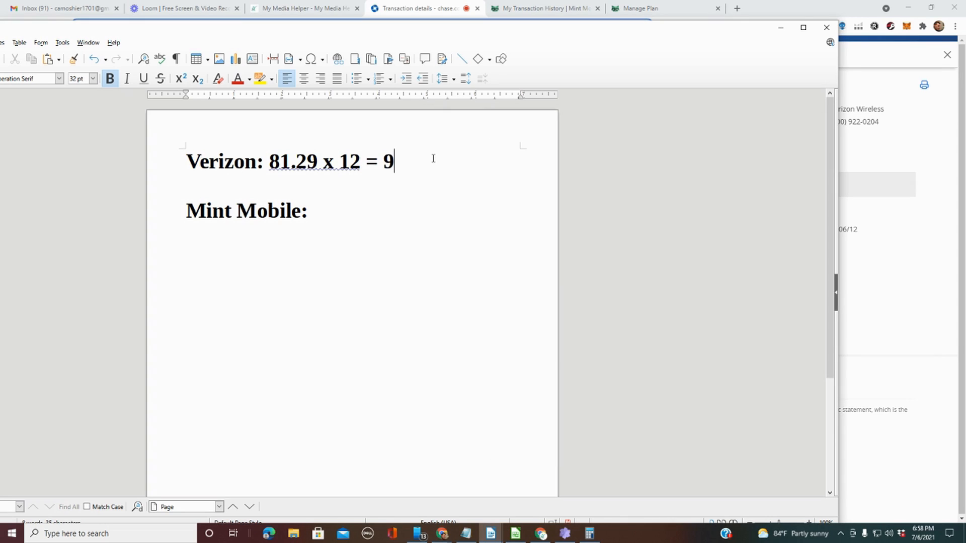
pyautogui.write('78')
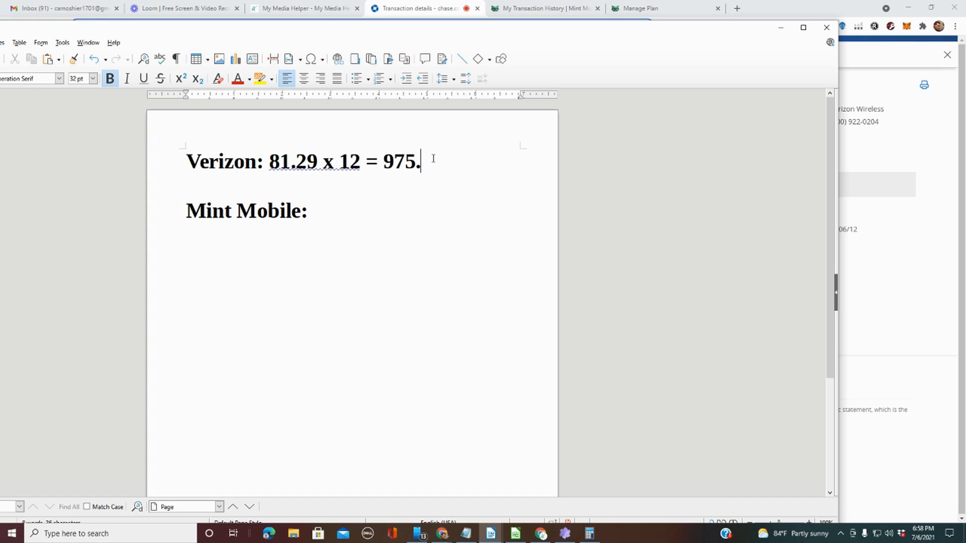
pyautogui.write('48')
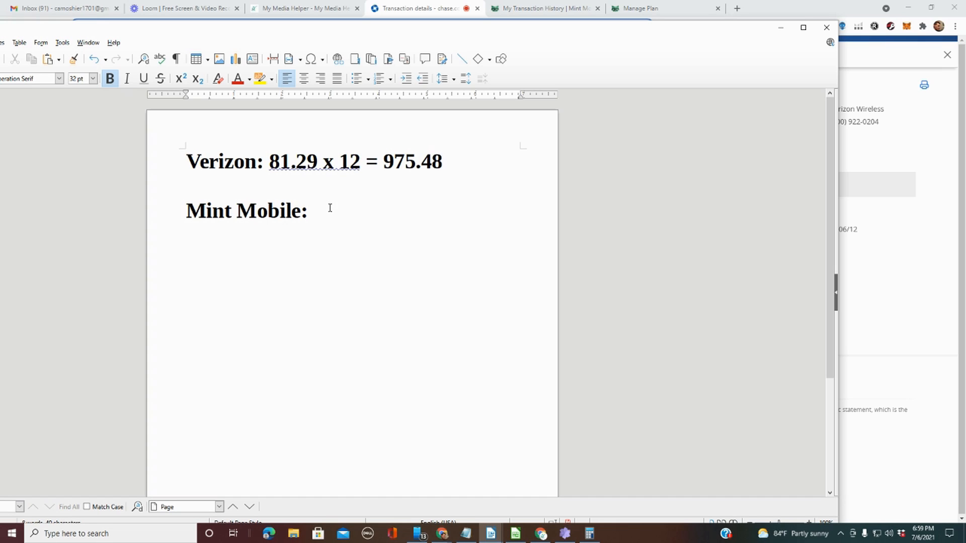
pyautogui.moveTo(353, 224)
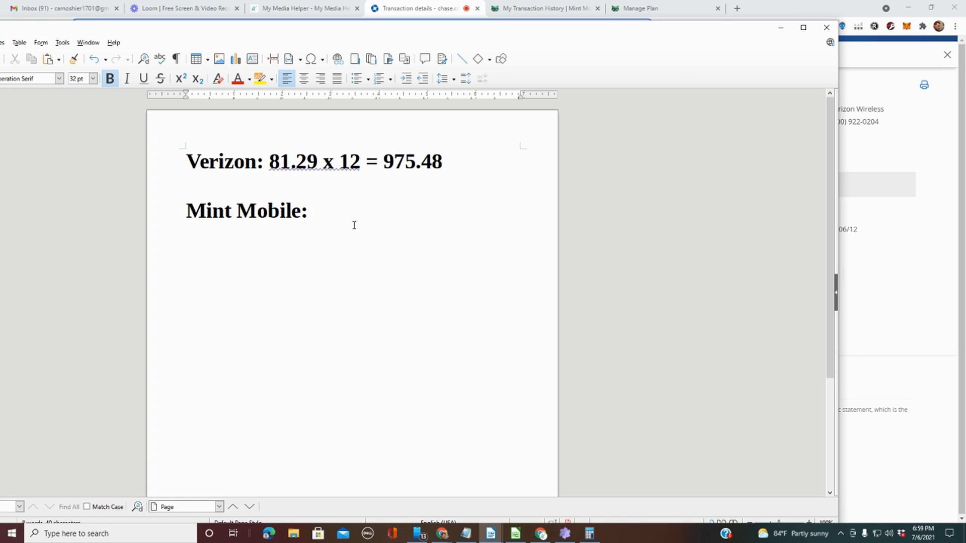
pyautogui.write('12')
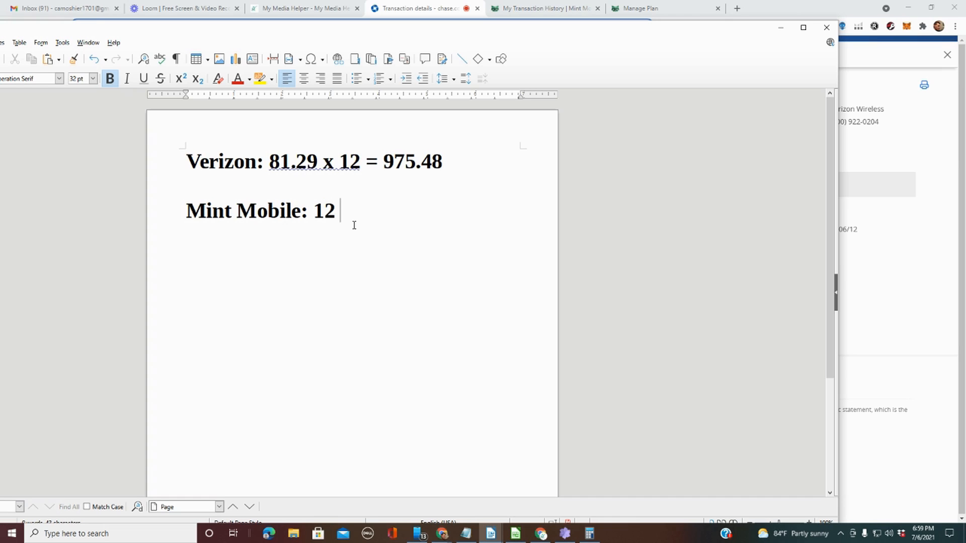
pyautogui.write('=')
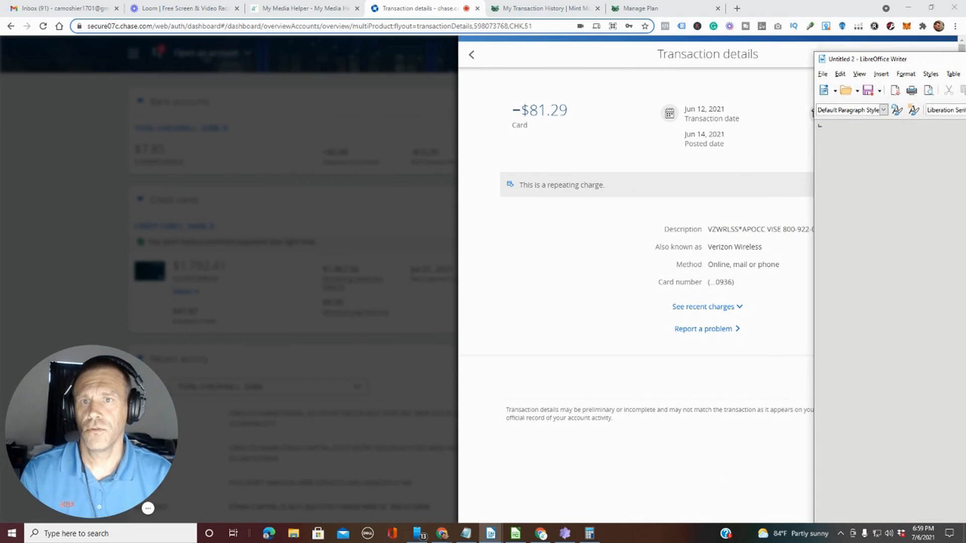
# - Add 450 to the Mint Mobile line and a $ before the Verizon total 975.48
pyautogui.click(544, 8)
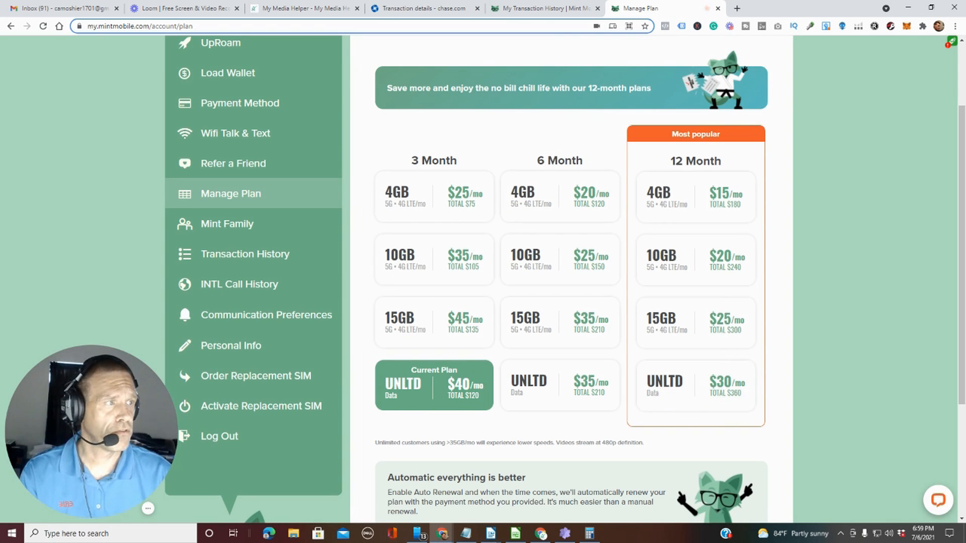
pyautogui.click(490, 533)
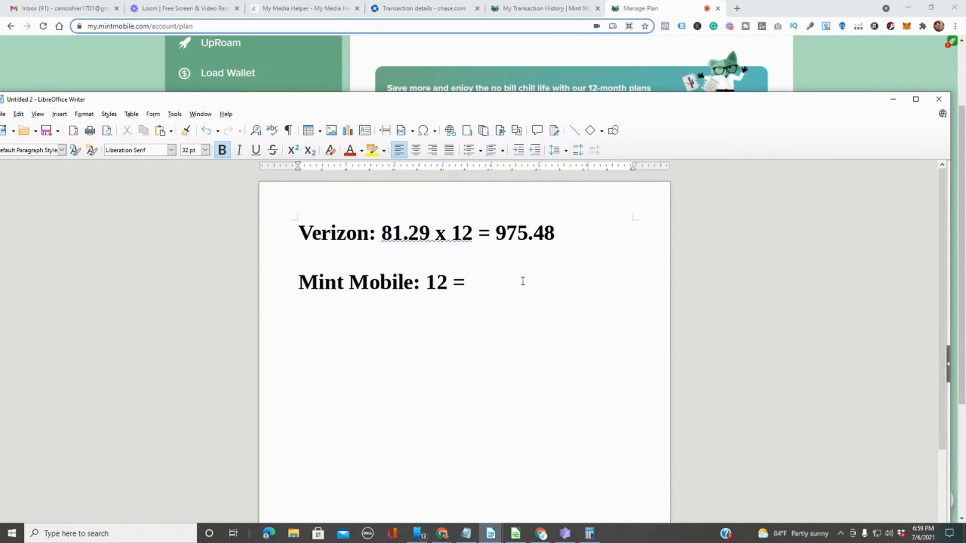
pyautogui.write('450')
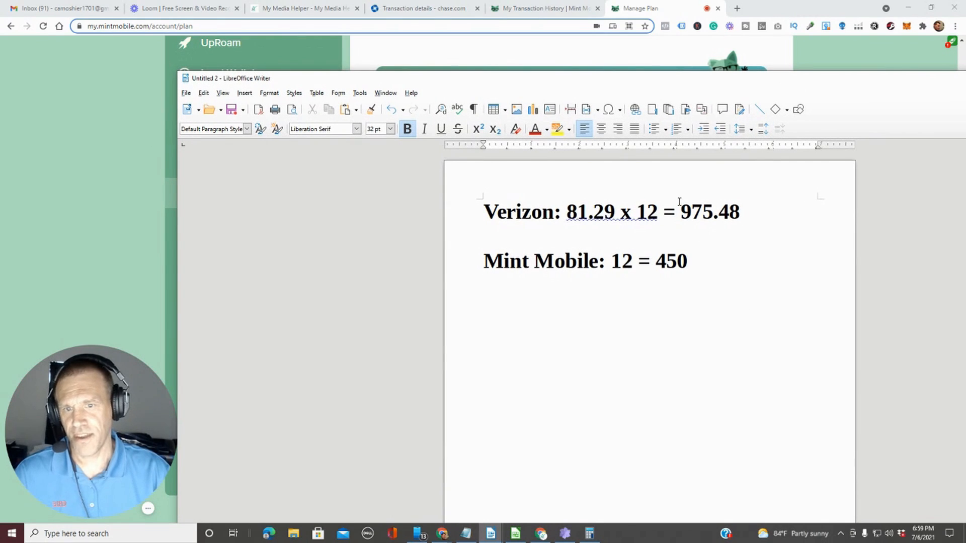
pyautogui.write('$')
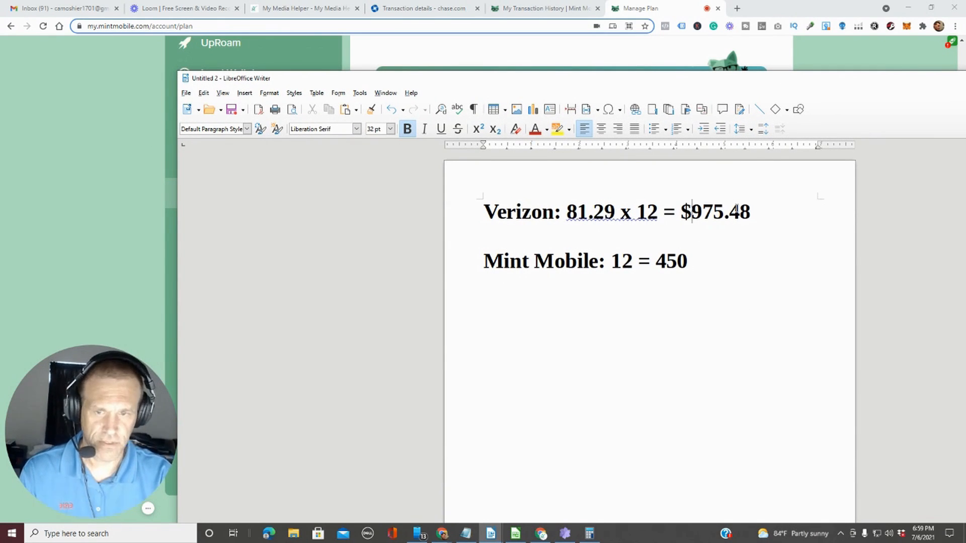
# - Insert a $ before 450 so the line reads 'Mint Mobile: 12 = $450'
pyautogui.click(688, 261)
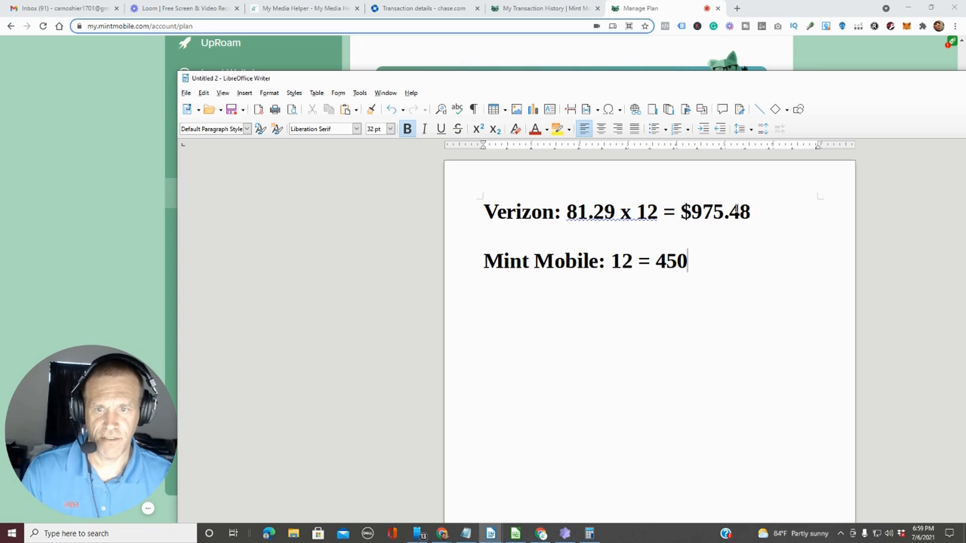
pyautogui.click(653, 261)
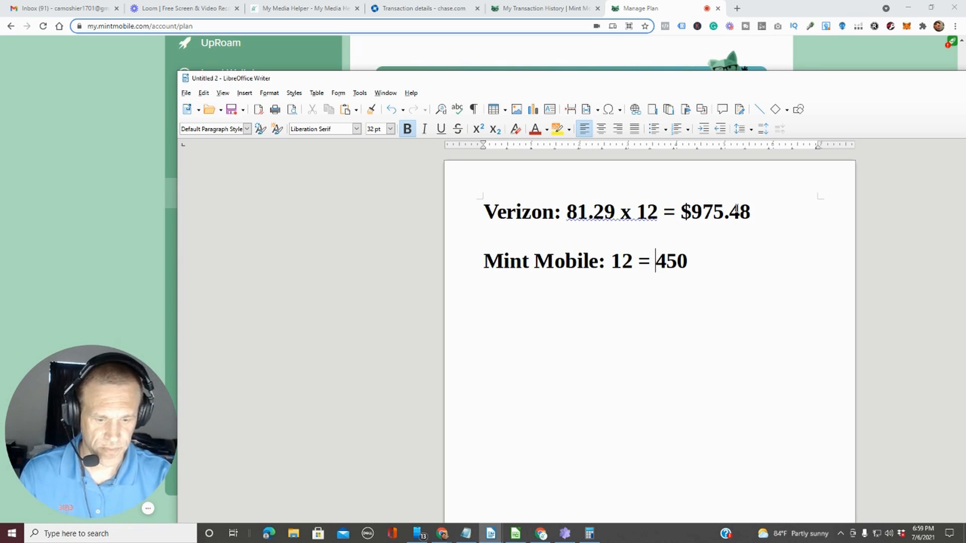
pyautogui.write('$')
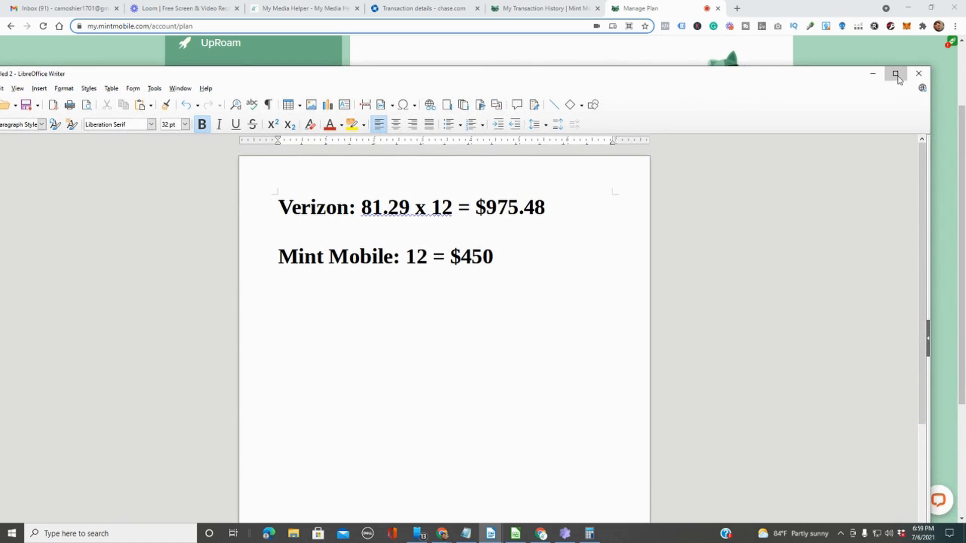
# - Maximize Writer and enlarge both lines to 44 pt
pyautogui.click(897, 73)
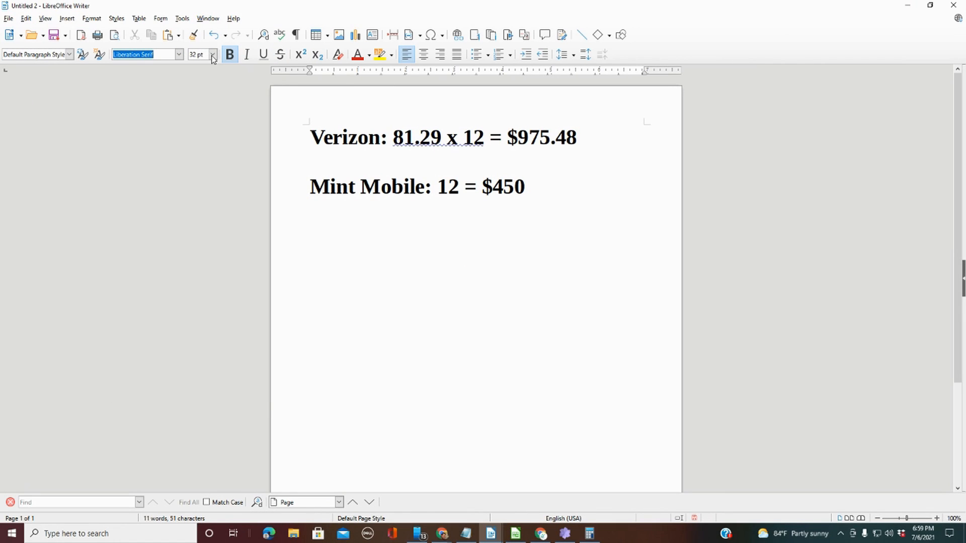
pyautogui.click(212, 55)
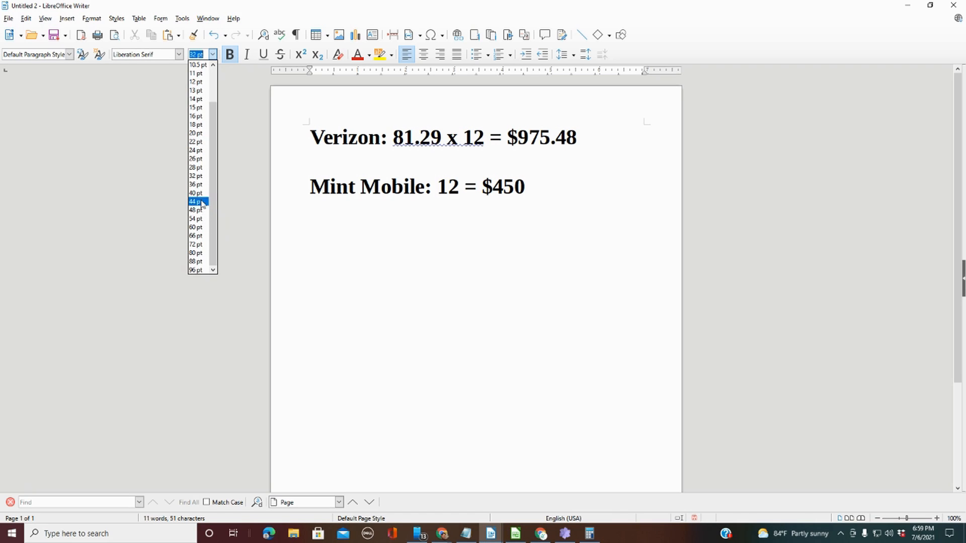
pyautogui.click(194, 202)
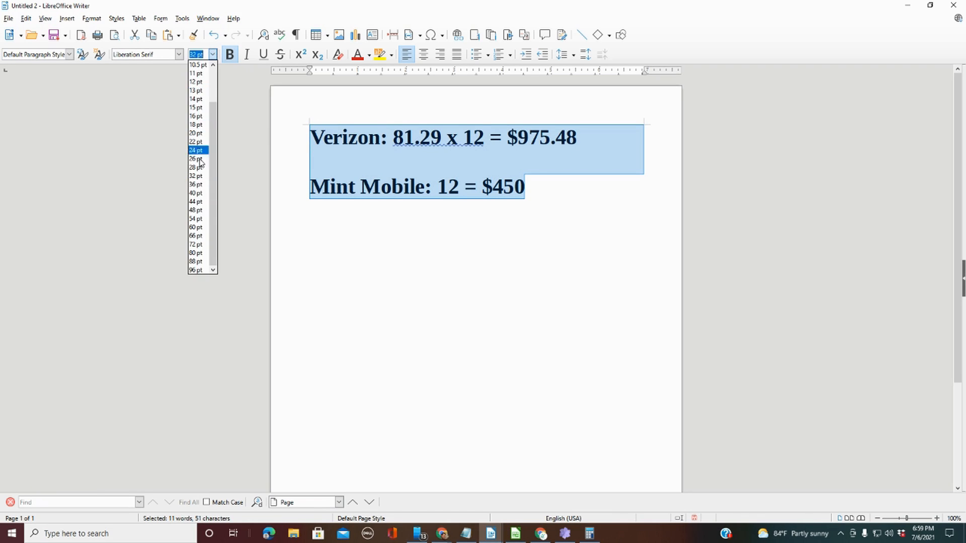
pyautogui.click(195, 201)
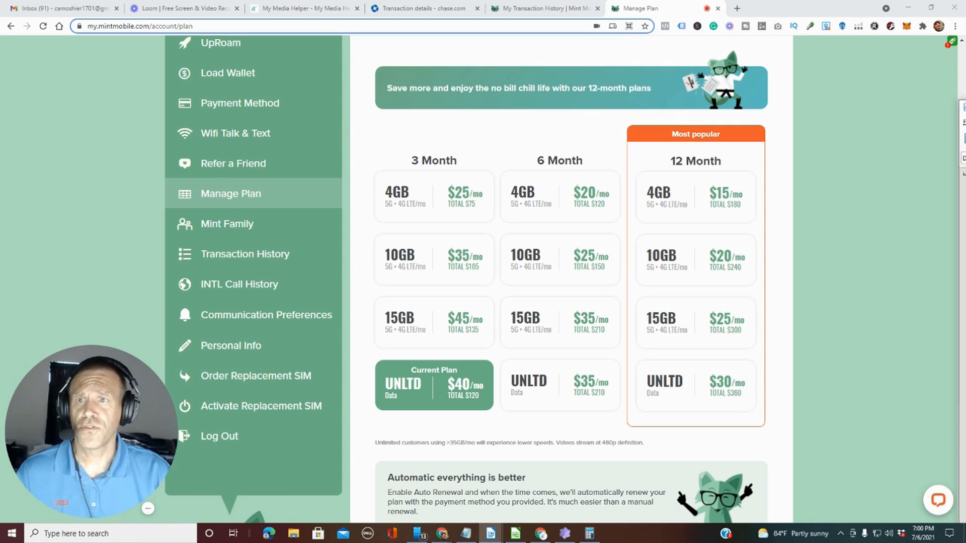
pyautogui.moveTo(543, 8)
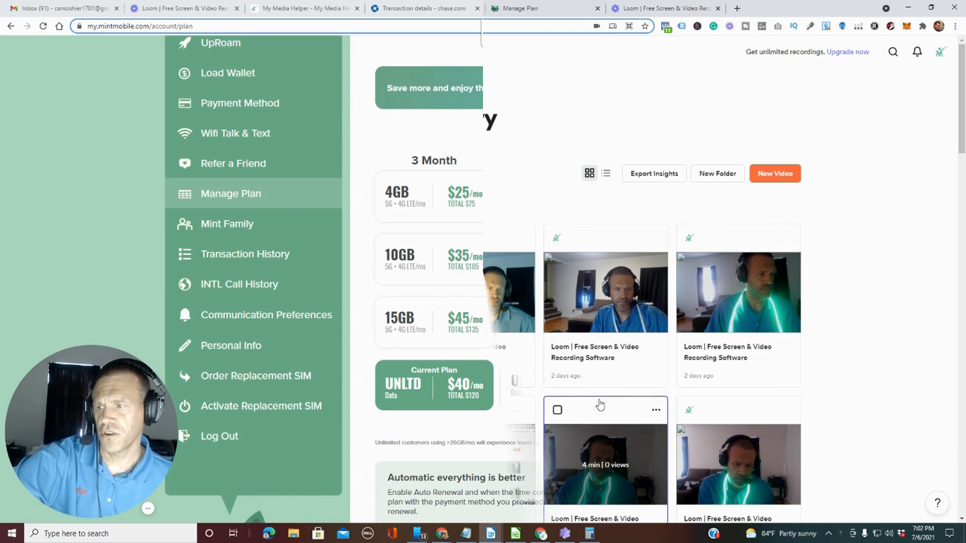
# - Review the Loom Personal Library, then bring the Writer note back in front
pyautogui.click(179, 9)
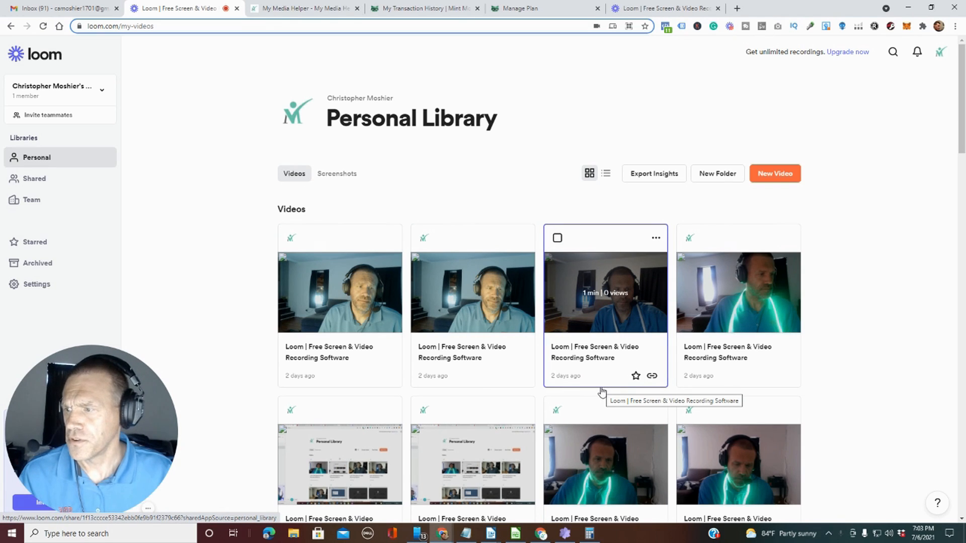
pyautogui.moveTo(601, 394)
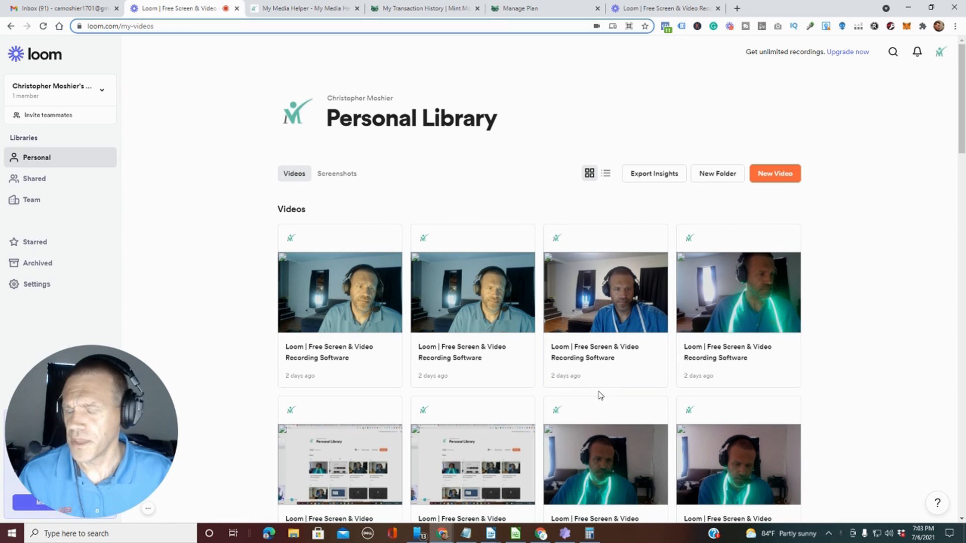
pyautogui.moveTo(603, 406)
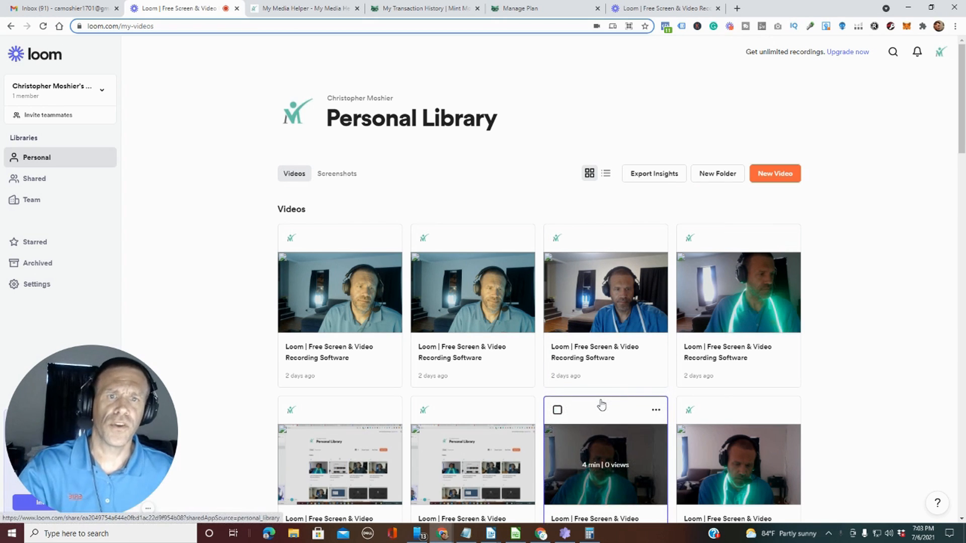
pyautogui.moveTo(601, 405)
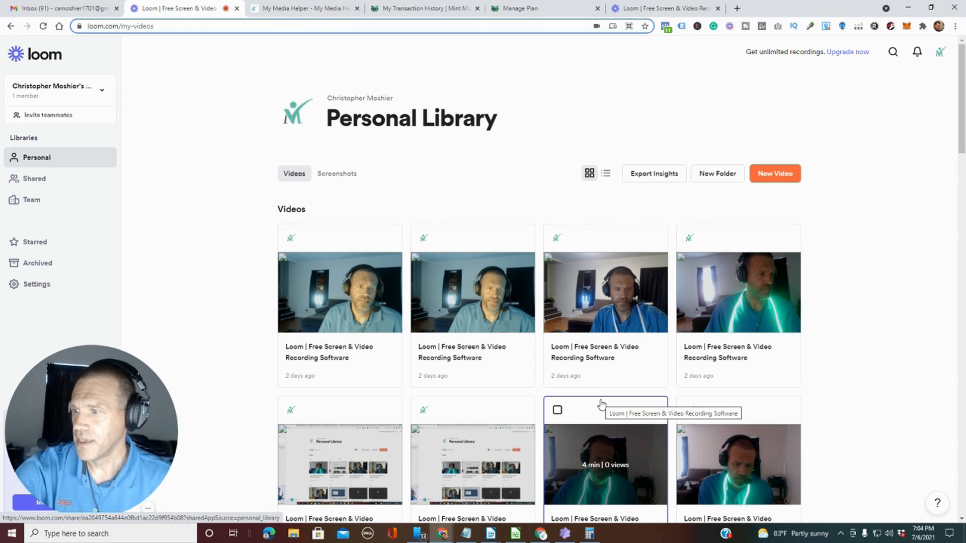
pyautogui.moveTo(617, 391)
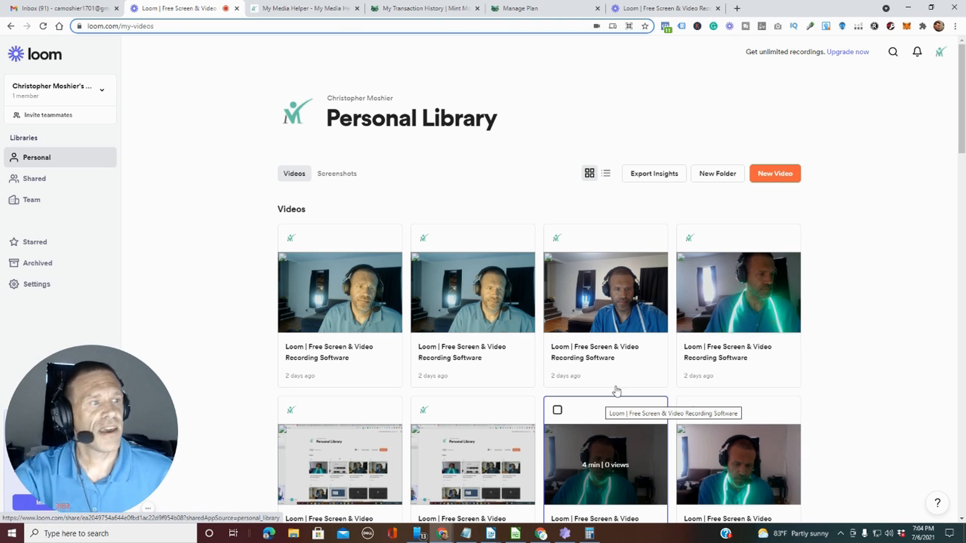
pyautogui.click(490, 533)
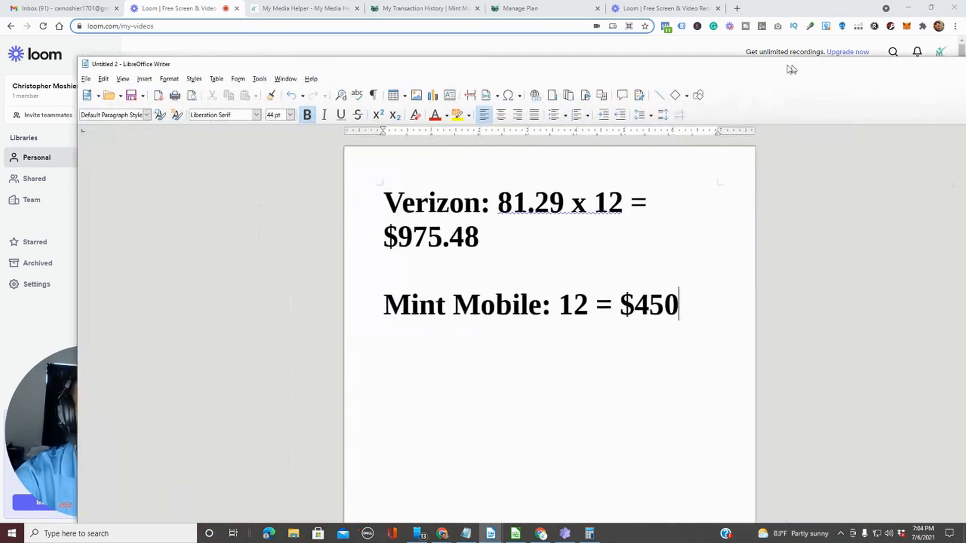
# - Maximize the Writer window with the cursor placed after $450
pyautogui.click(930, 6)
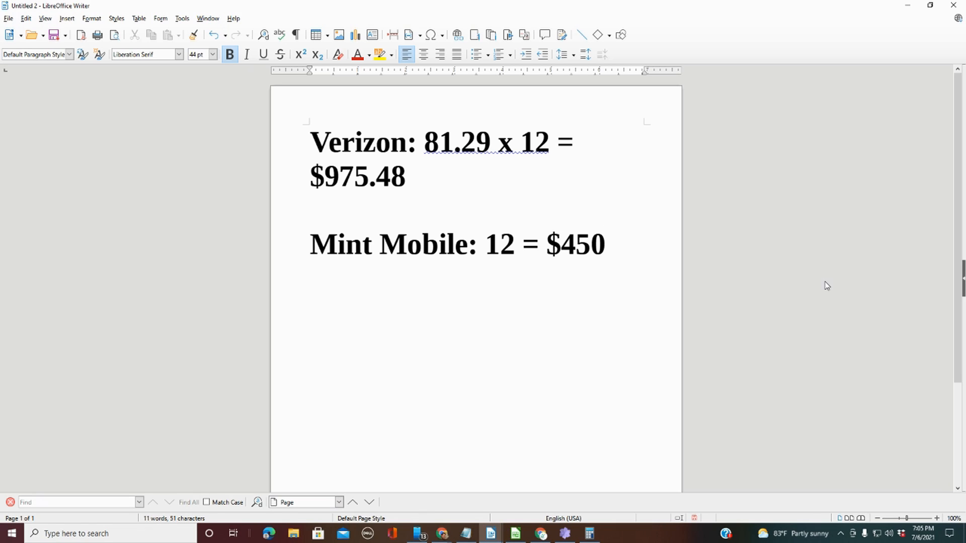
pyautogui.click(605, 244)
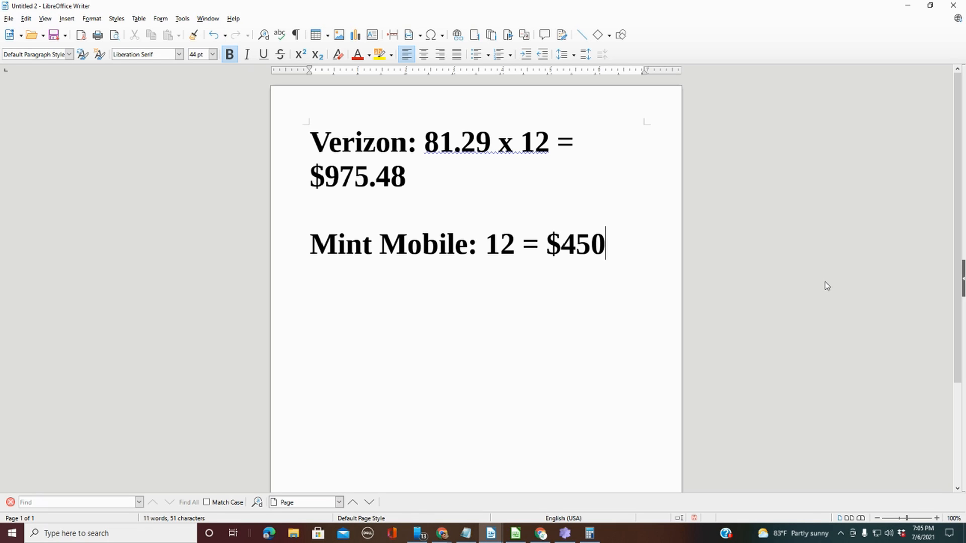
pyautogui.moveTo(822, 276)
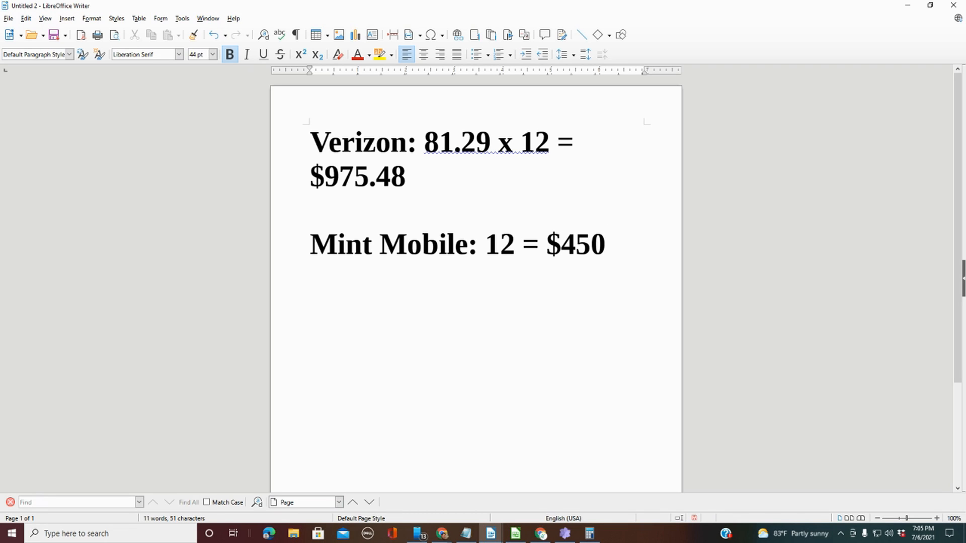
pyautogui.click(605, 244)
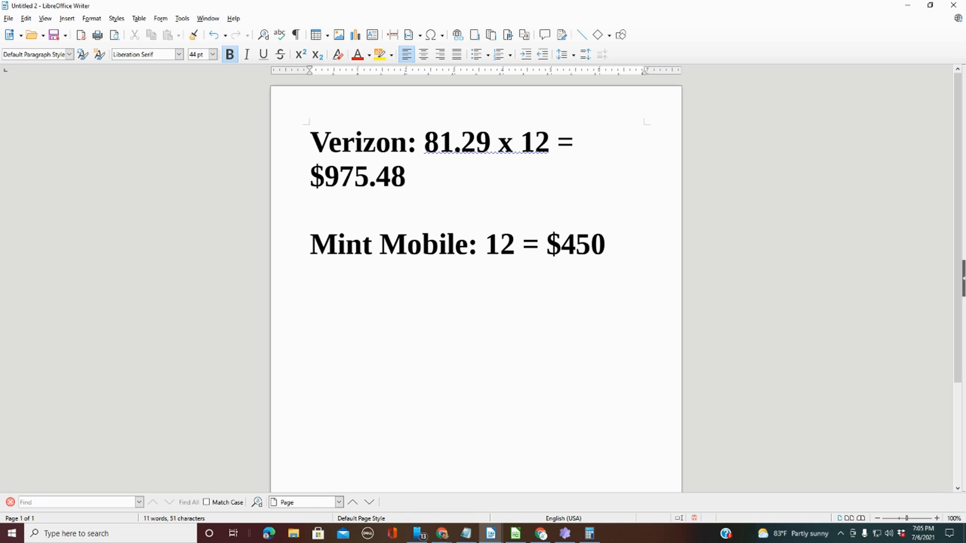
pyautogui.moveTo(538, 272)
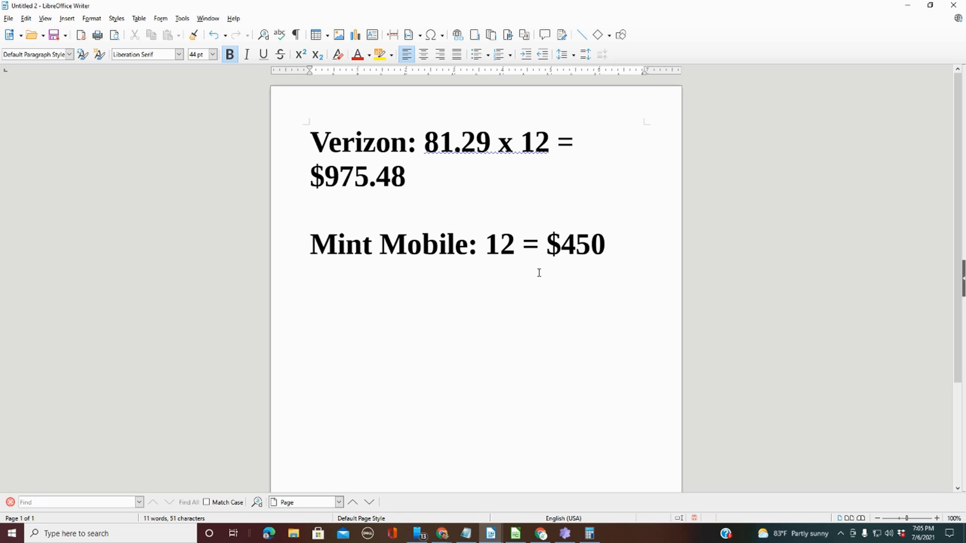
pyautogui.tripleClick(456, 243)
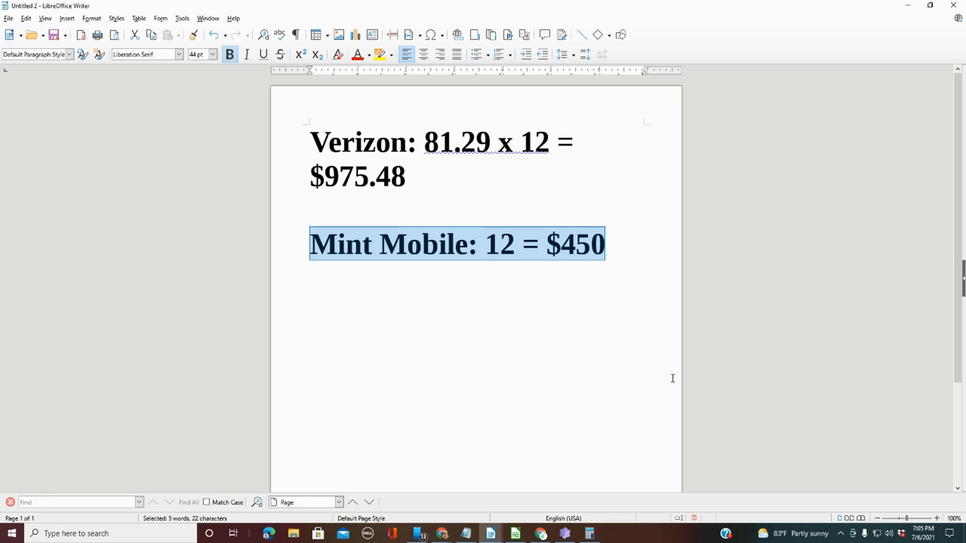
pyautogui.moveTo(670, 387)
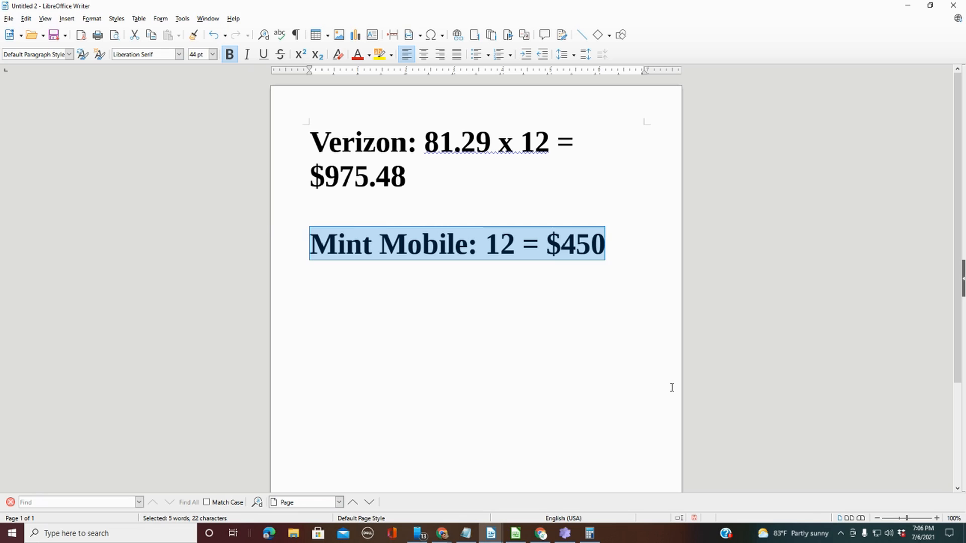
pyautogui.moveTo(668, 389)
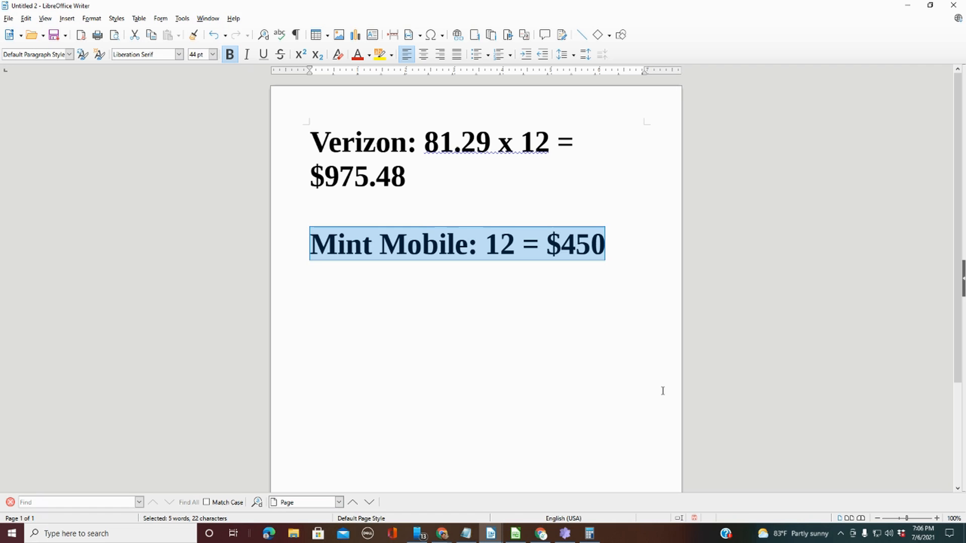
pyautogui.moveTo(637, 334)
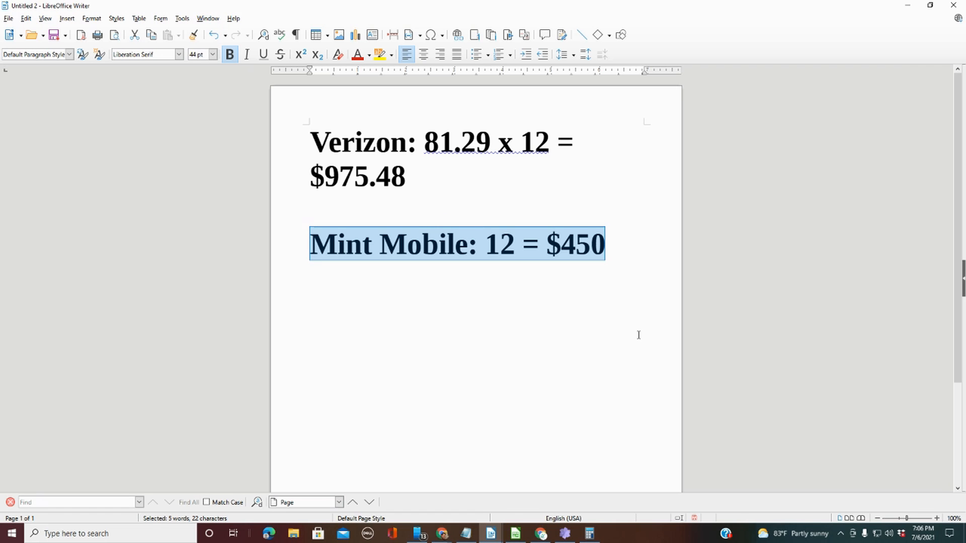